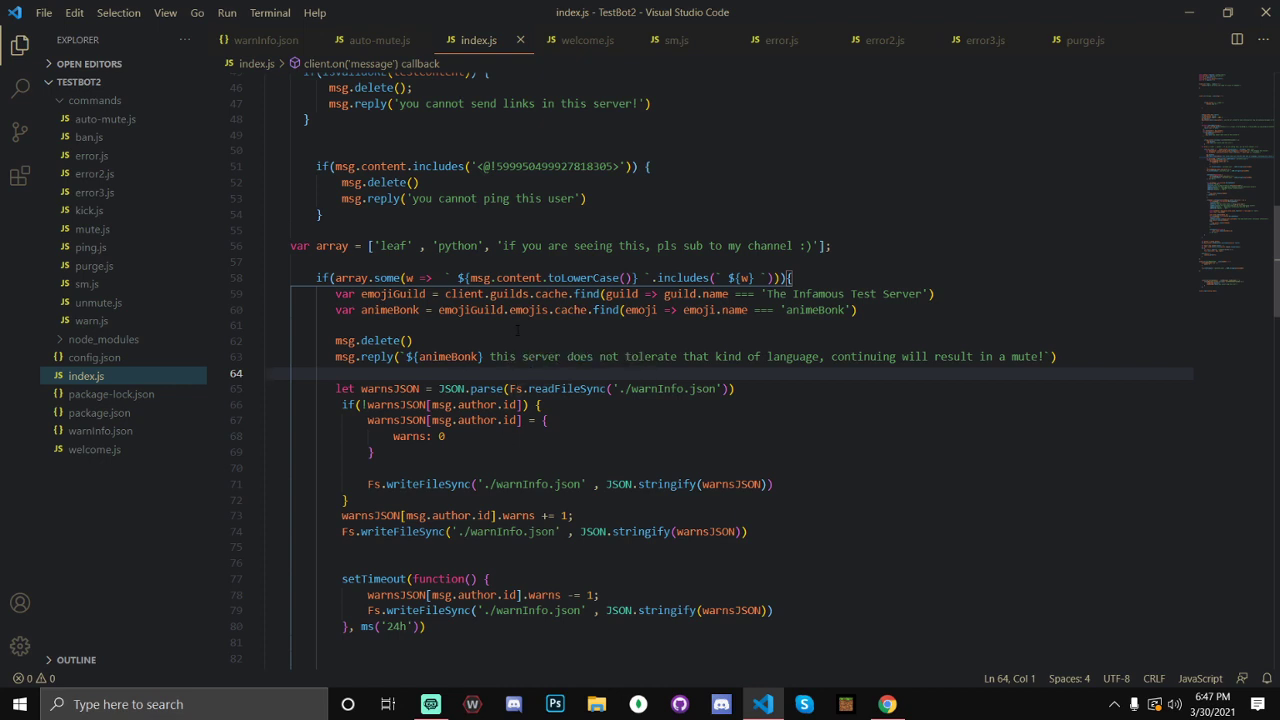
Look through the warning code in index.js before cleaning up the project
left_click(515, 325)
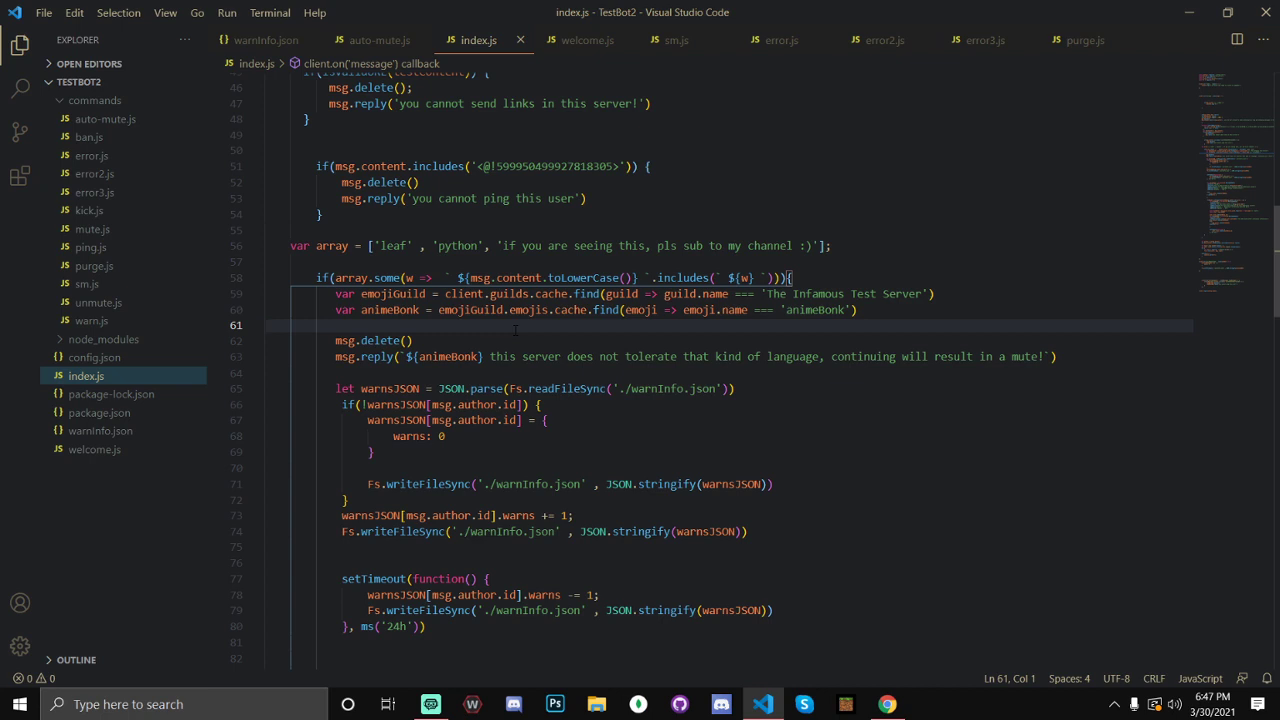
scroll("down", 3)
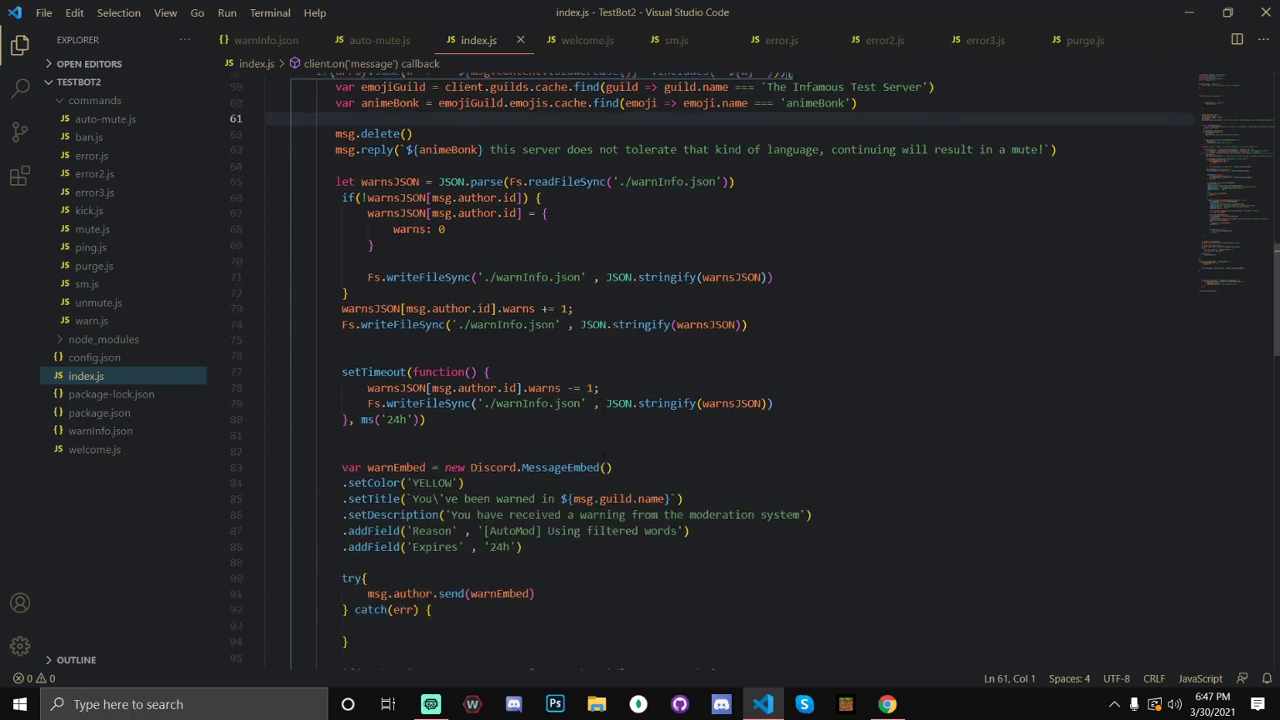
scroll("down", 3)
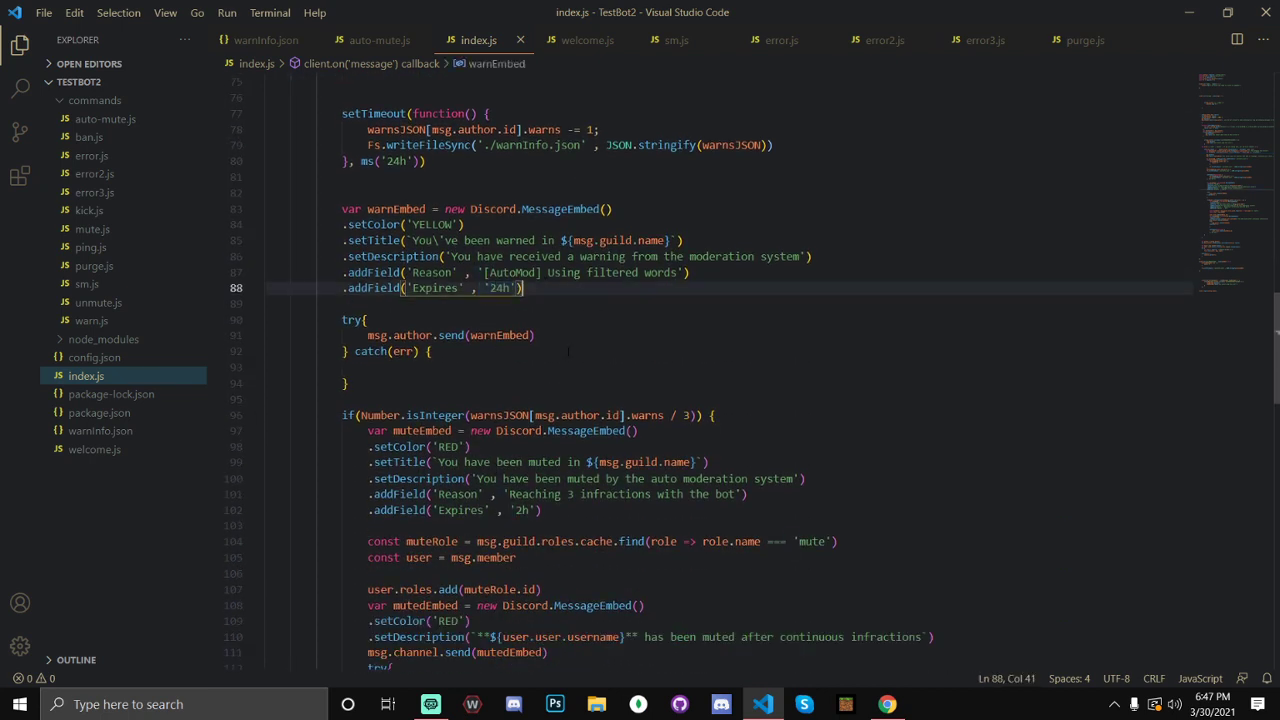
left_click(525, 510)
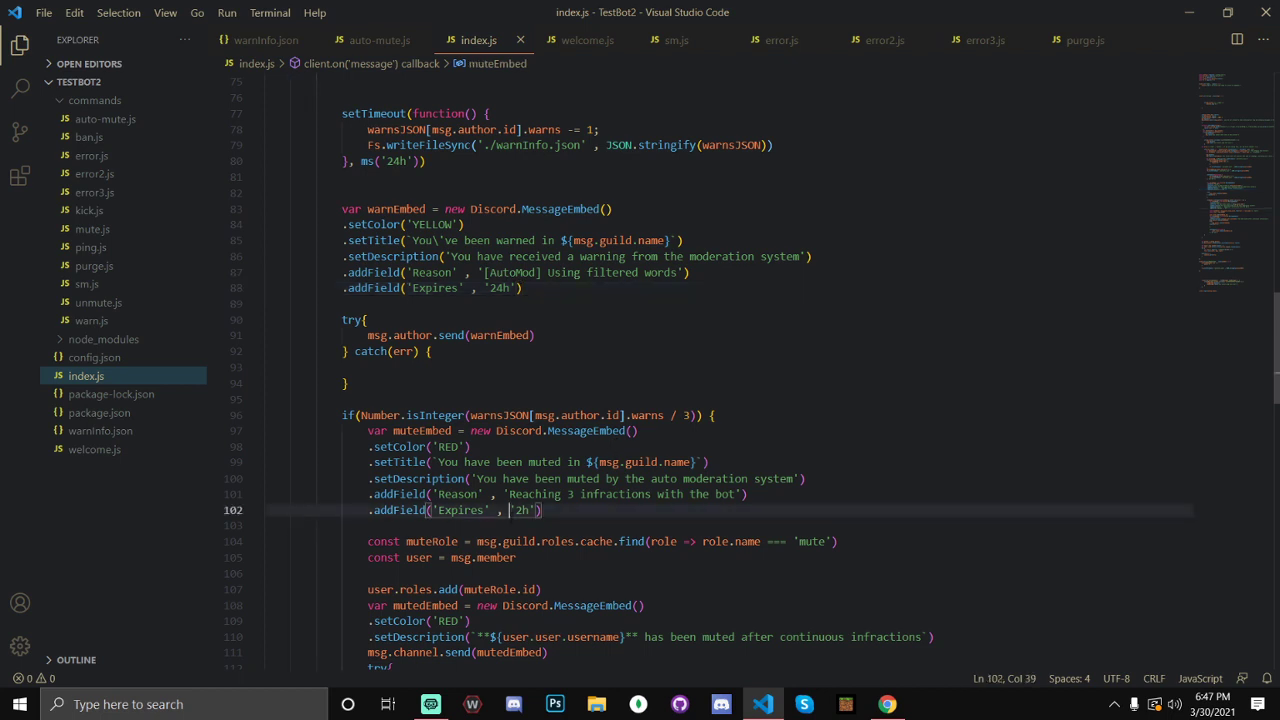
scroll("up", 3)
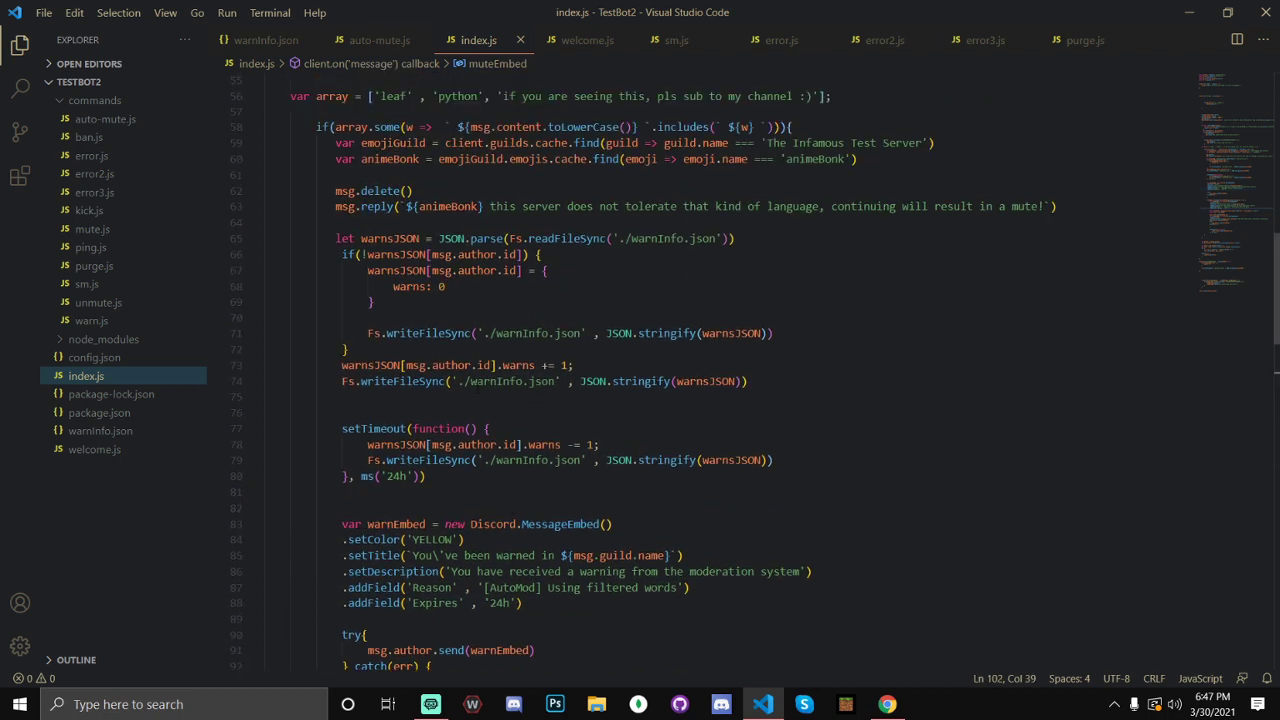
scroll("up", 3)
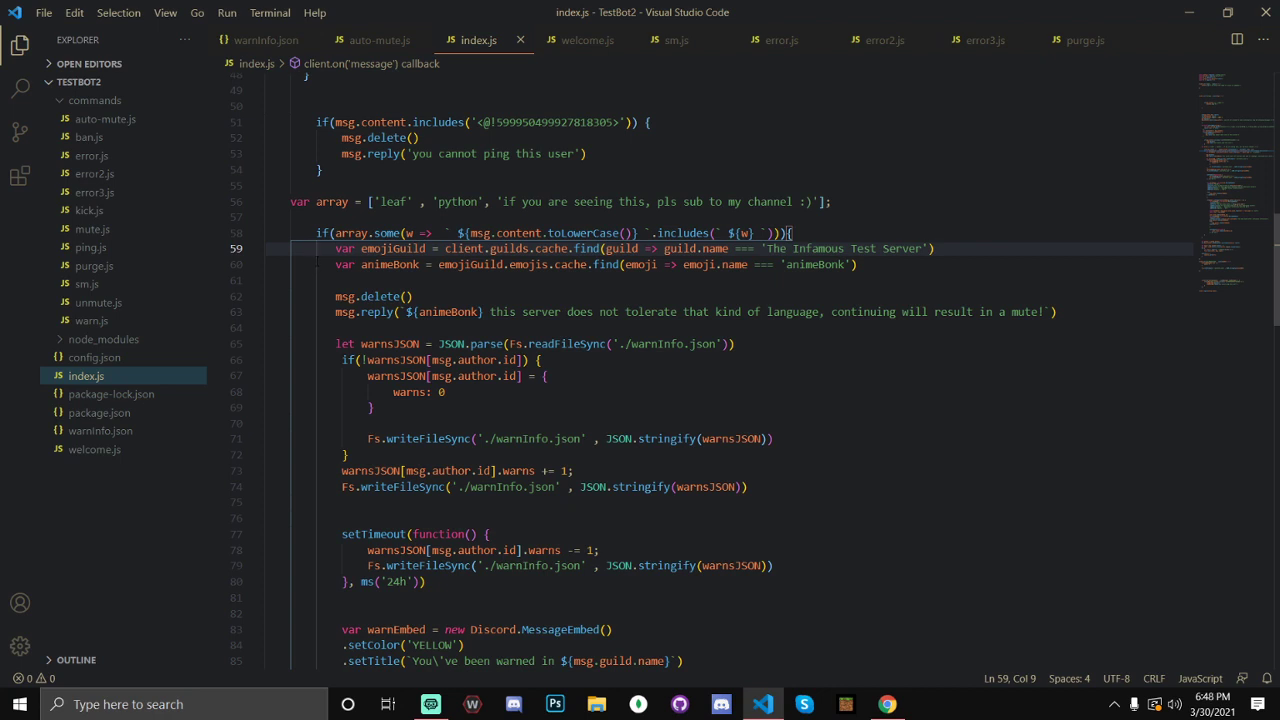
left_click(400, 265)
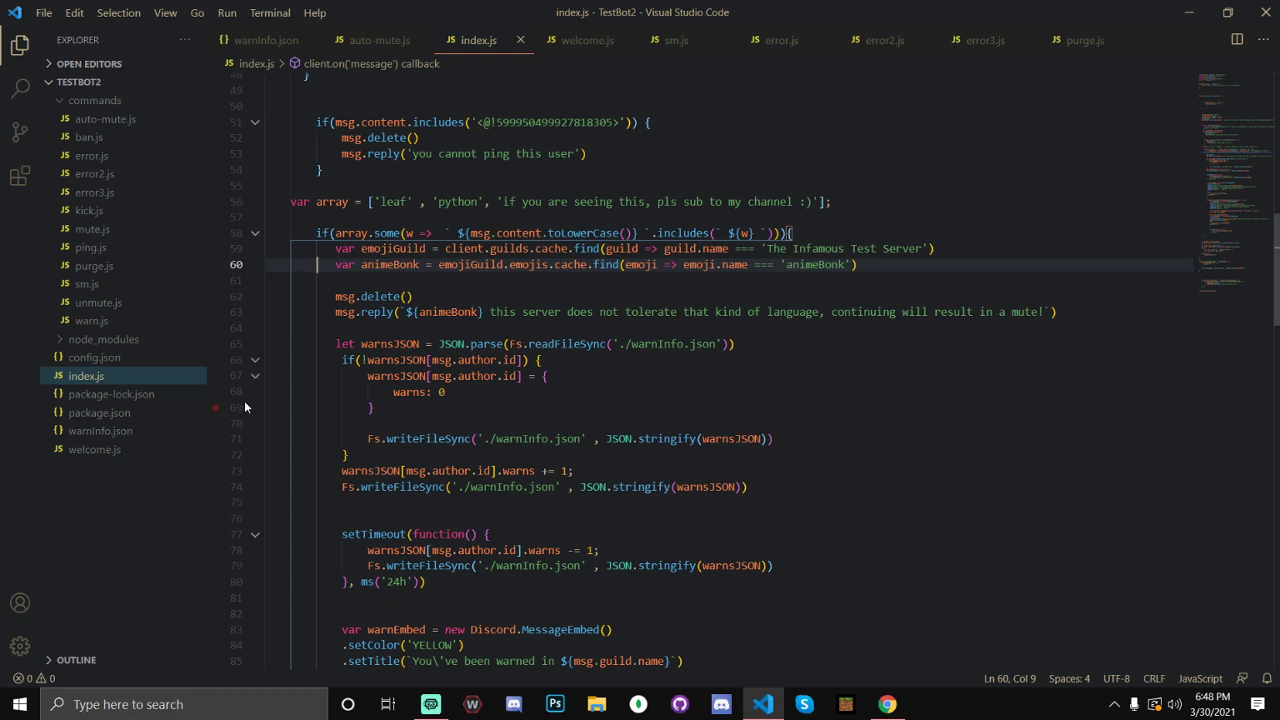
mouse_move(108, 465)
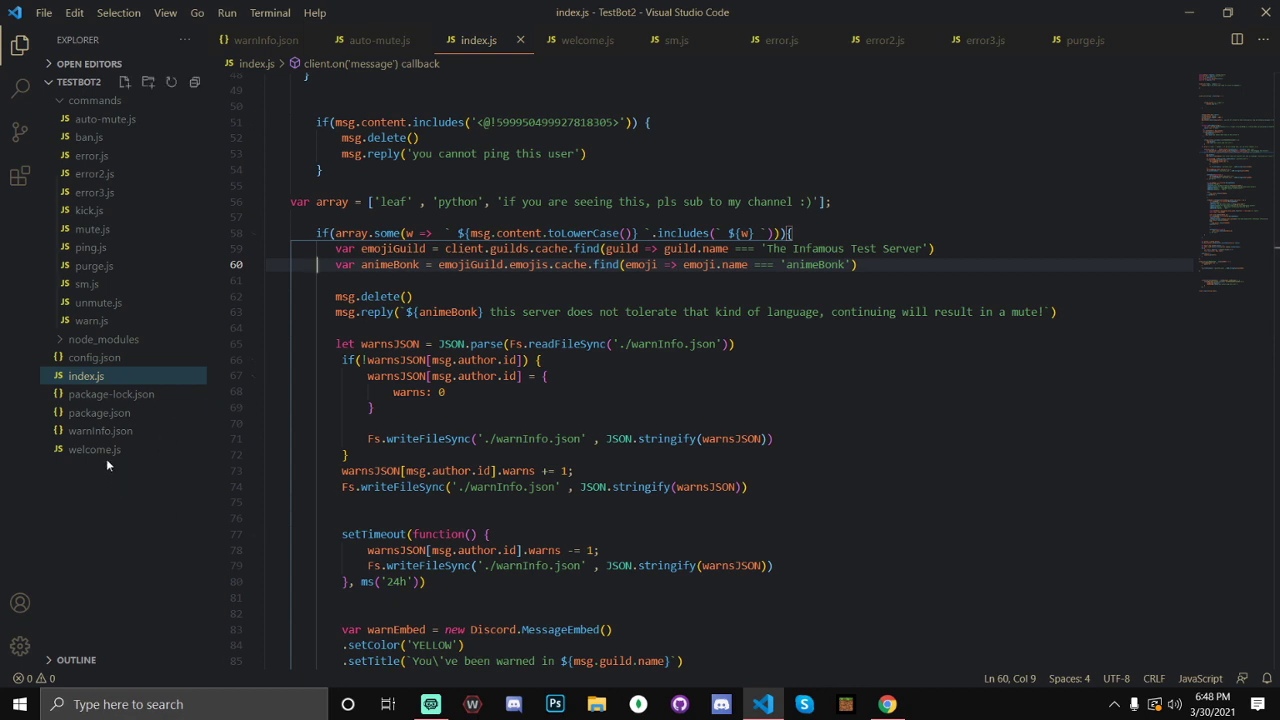
Delete warnInfo.json from the TestBot2 project via the Explorer context menu
right_click(92, 431)
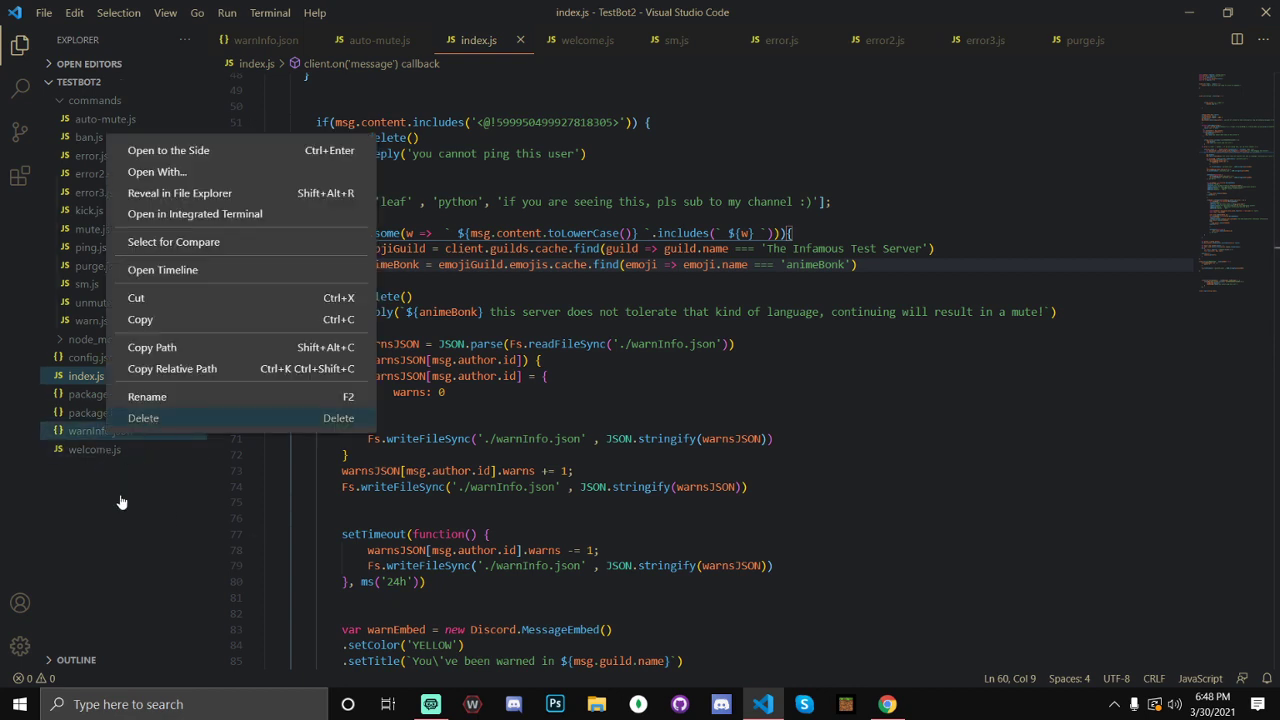
left_click(143, 418)
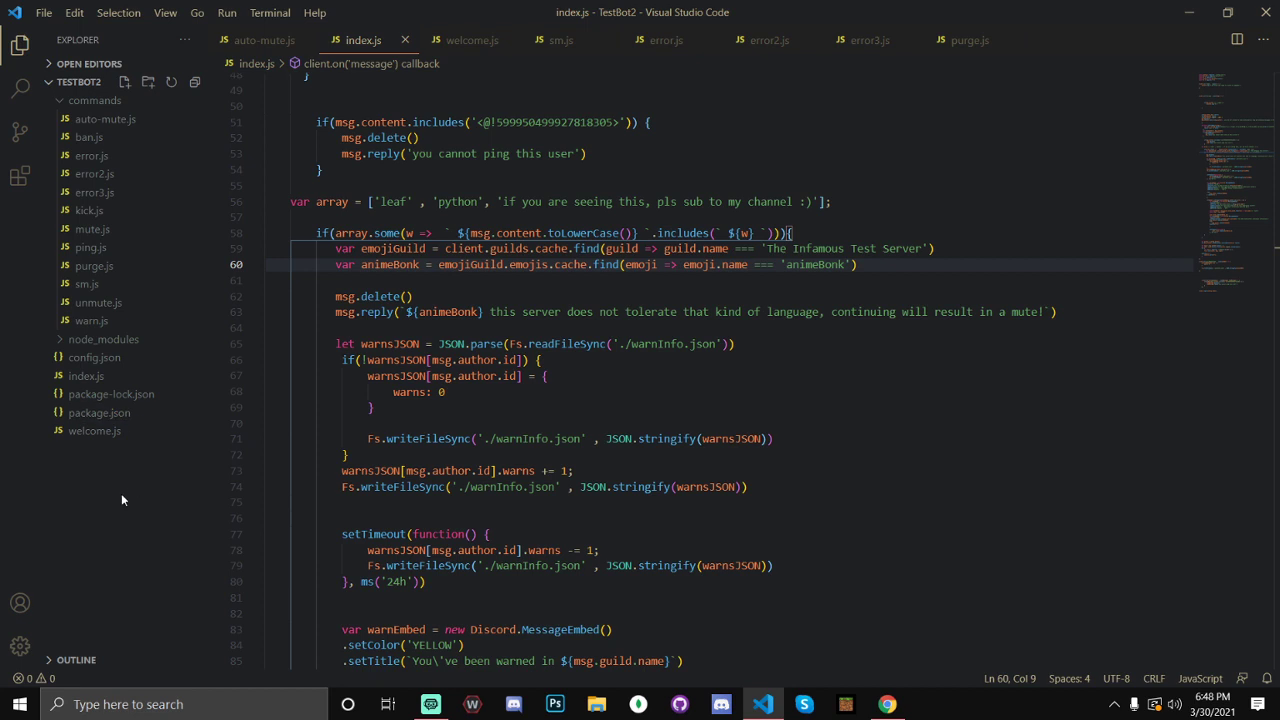
scroll("down", 3)
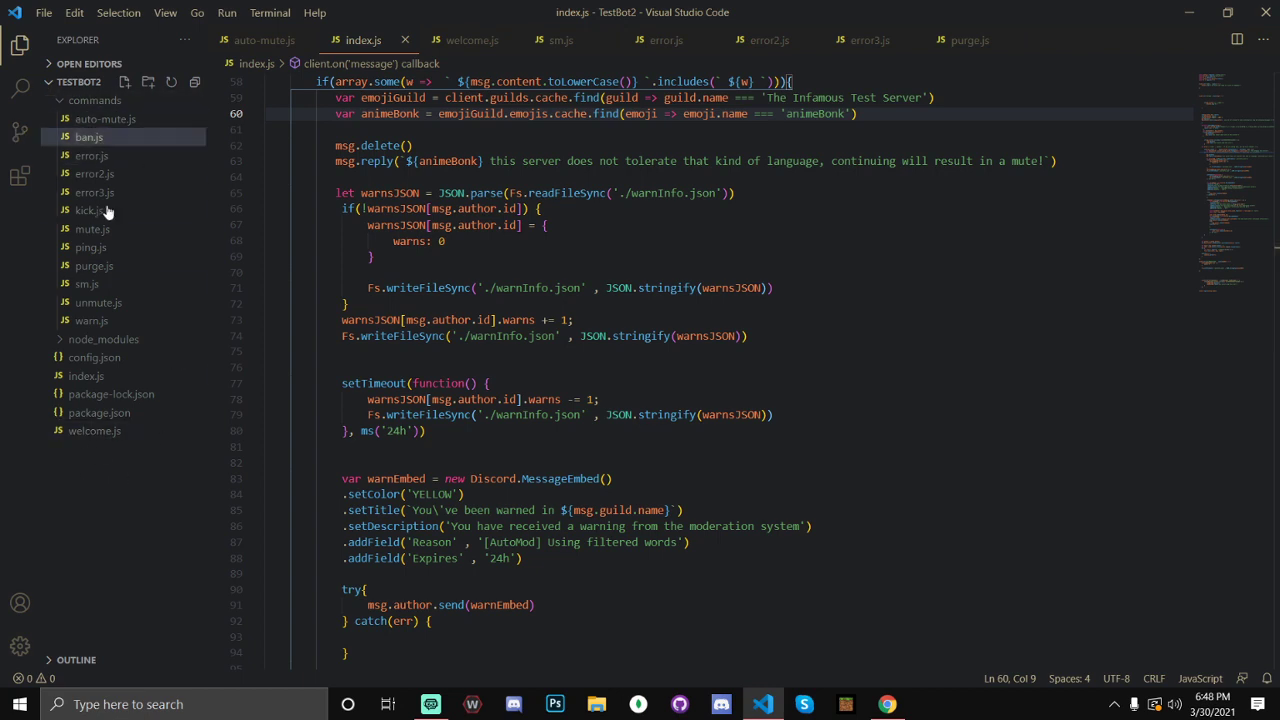
Create a new warnInfo.json in the project root containing an empty JSON object {}
left_click(88, 210)
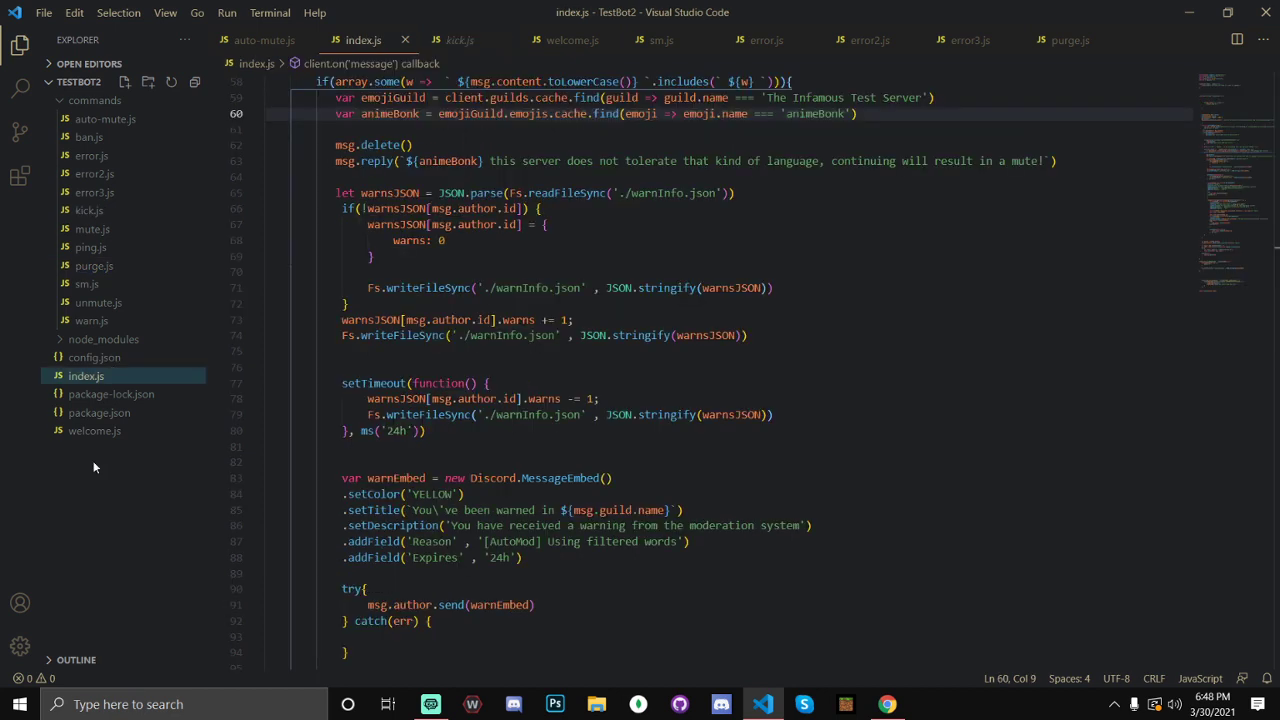
mouse_move(93, 517)
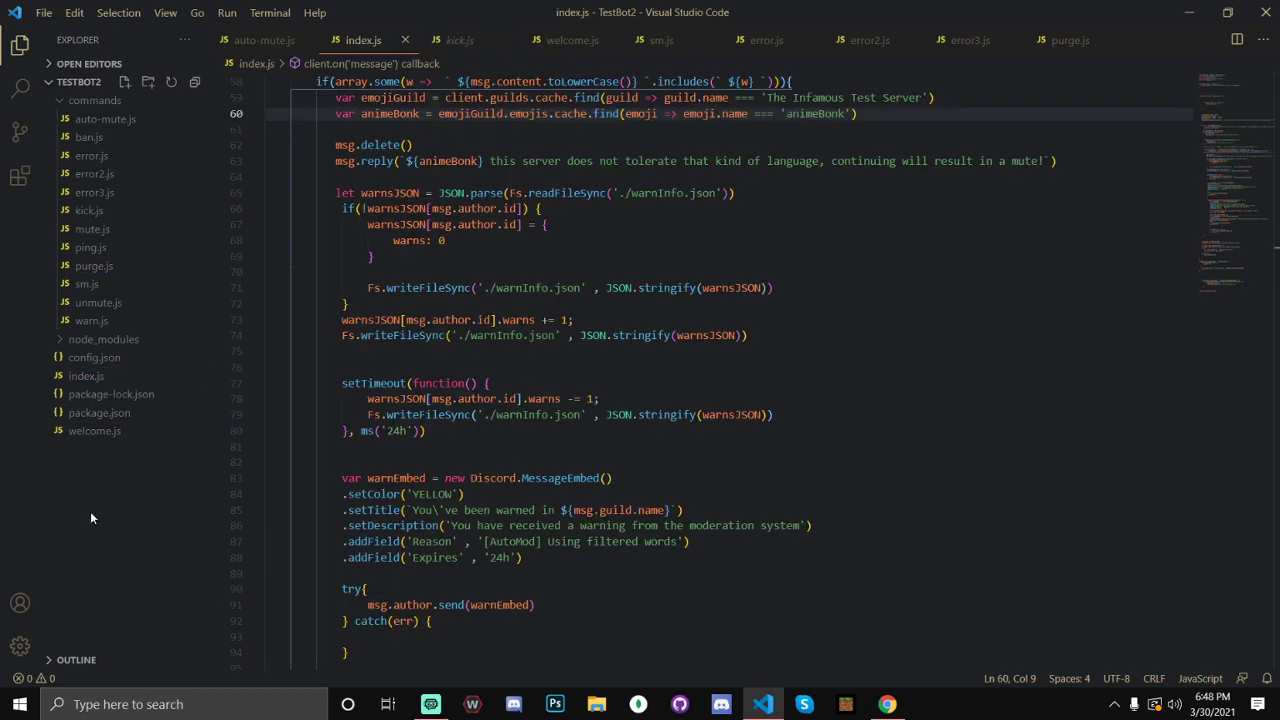
left_click(124, 82)
type("warnInfo.json")
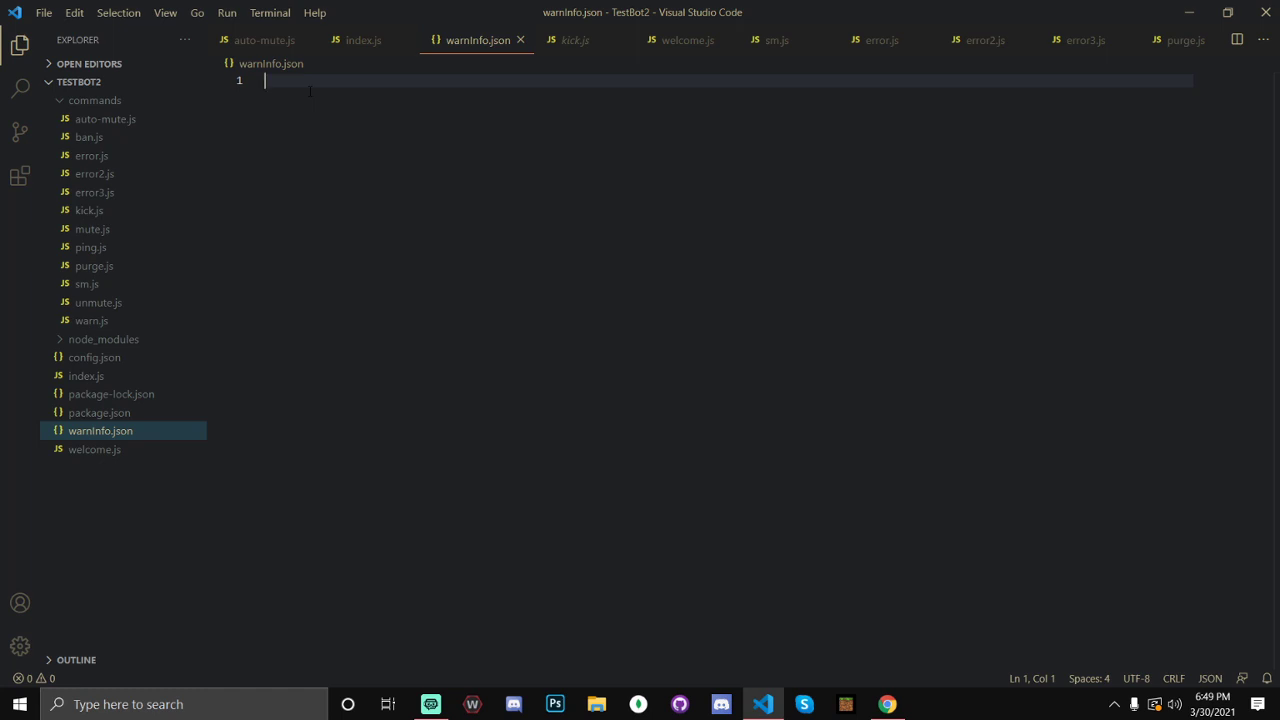
type("{")
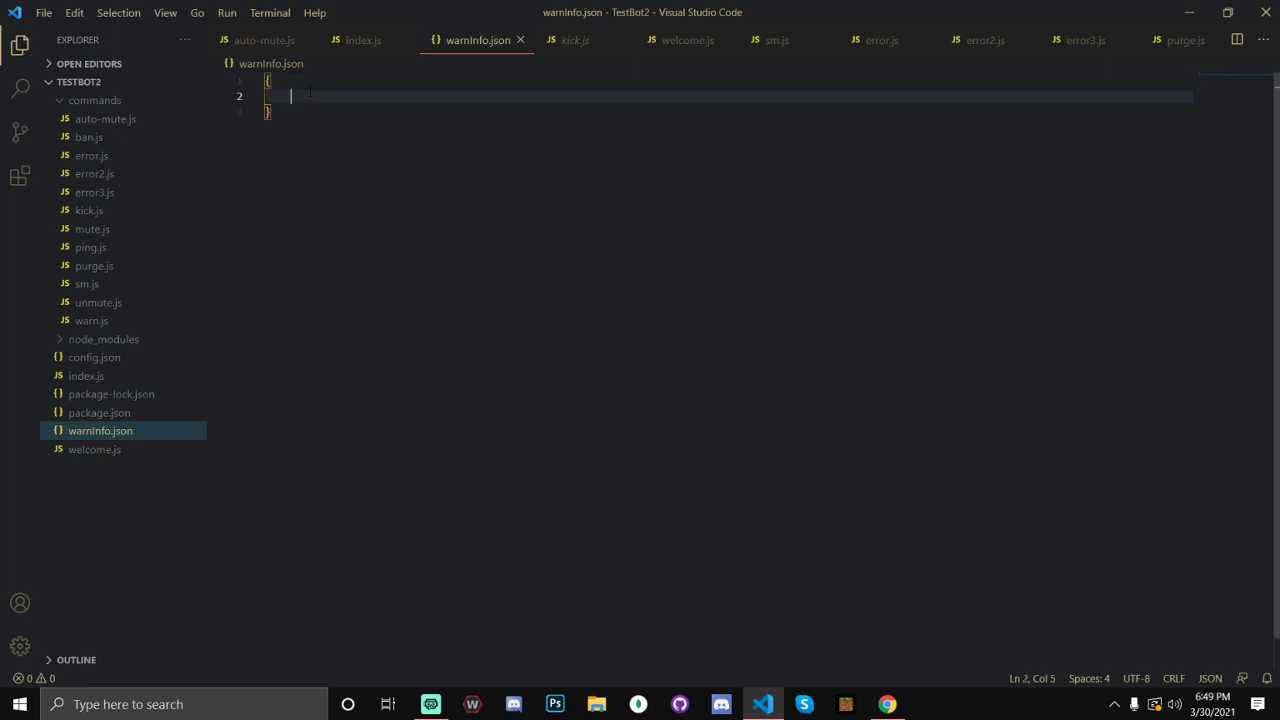
left_click(86, 375)
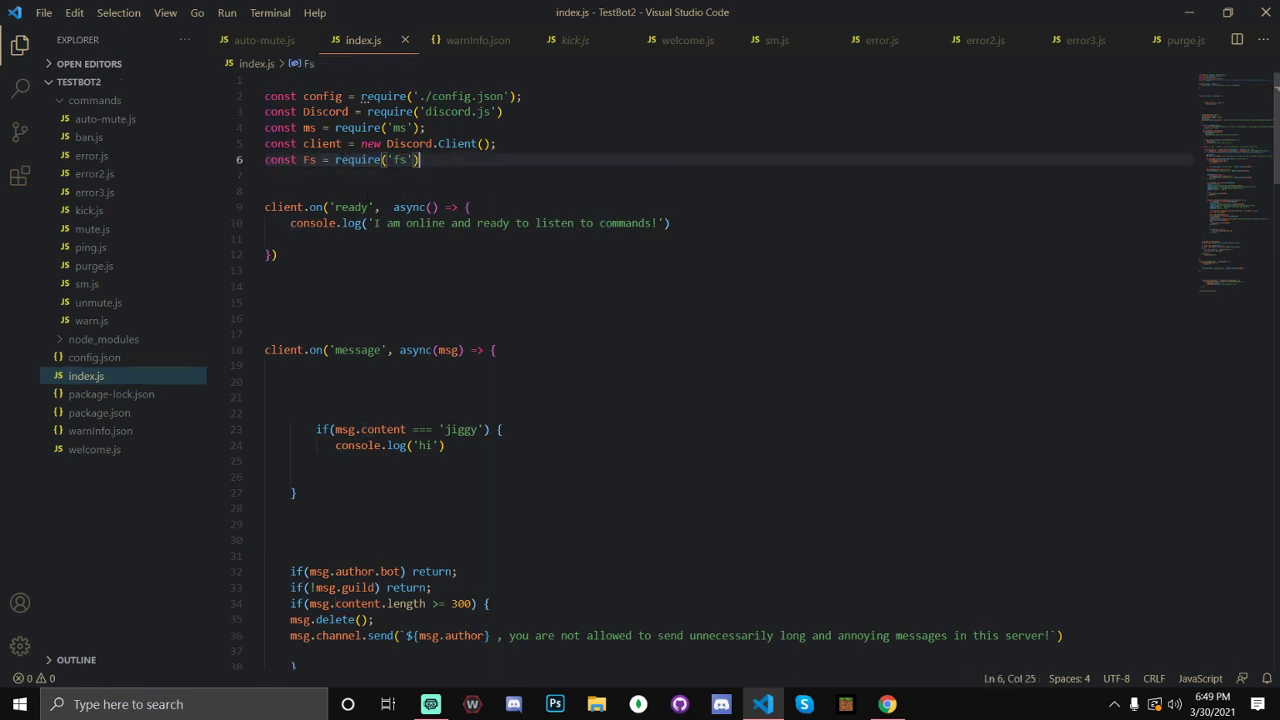
Run npm i fs in a new PowerShell terminal for the TestBot2 folder
left_click(270, 13)
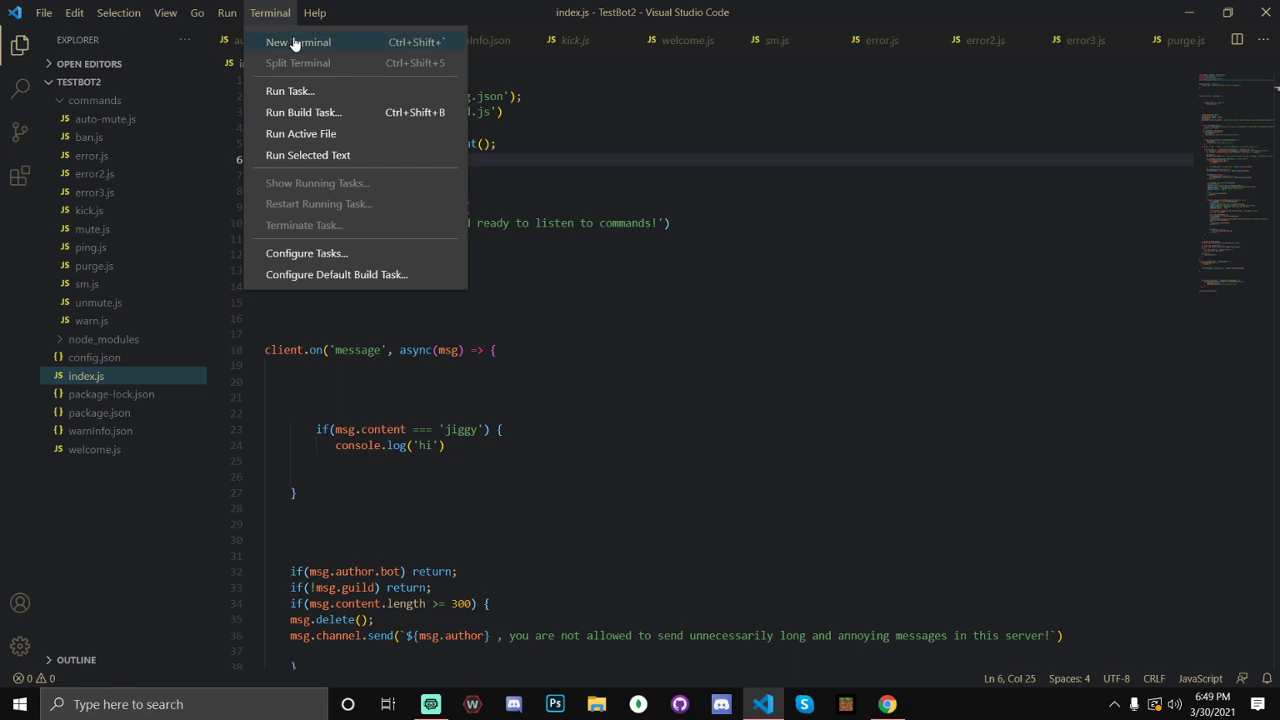
left_click(297, 41)
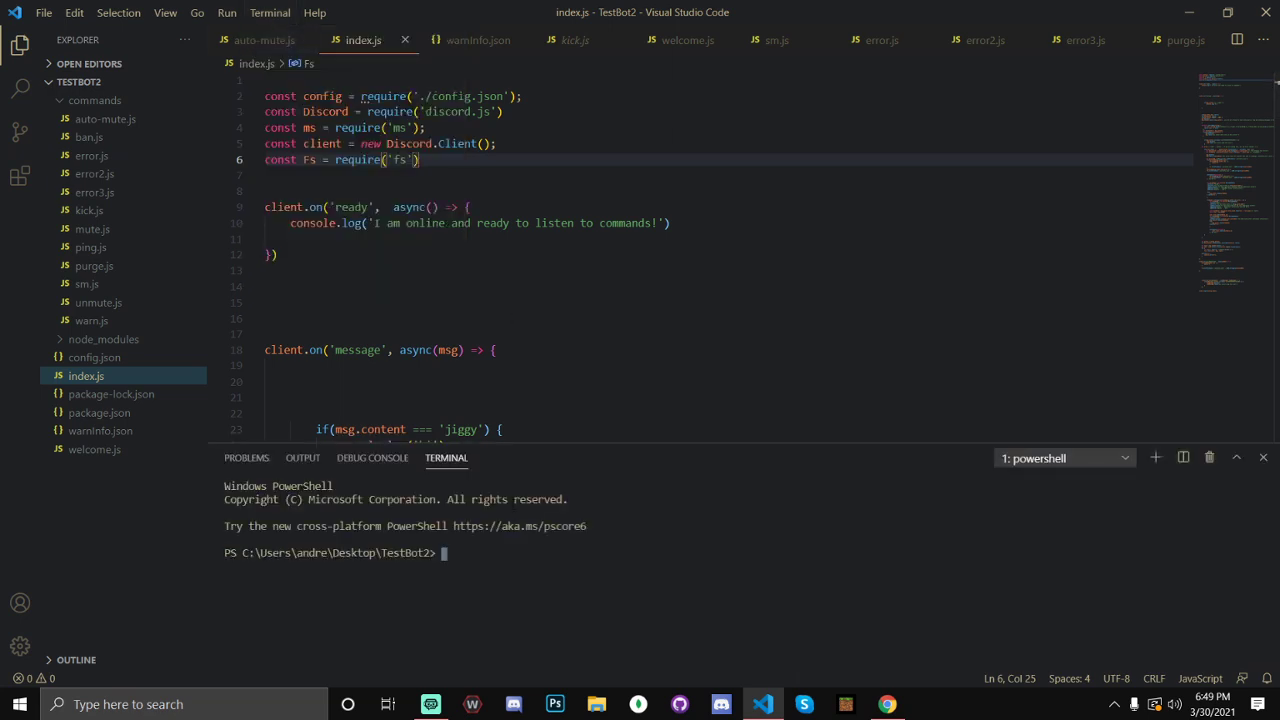
type("npm i fs")
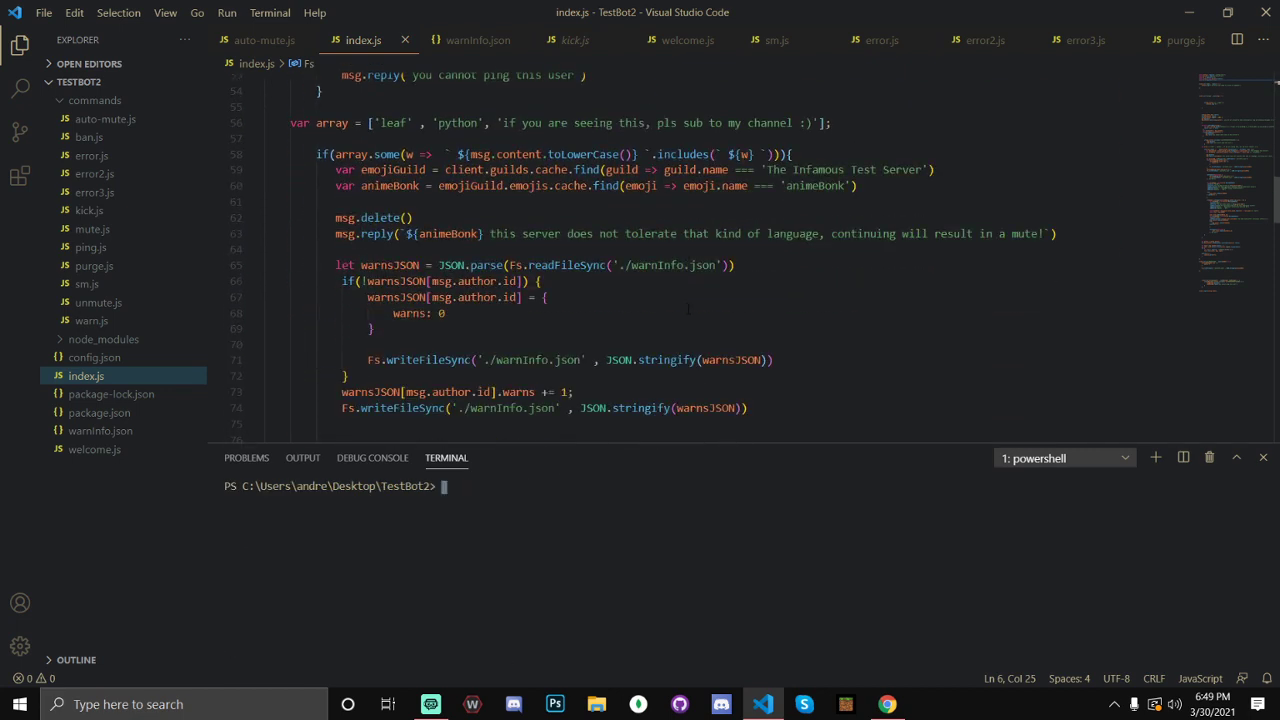
Review the guildMemberAdd handler that saves { warns: 0 } for new members to warnInfo.json
scroll("down", 3)
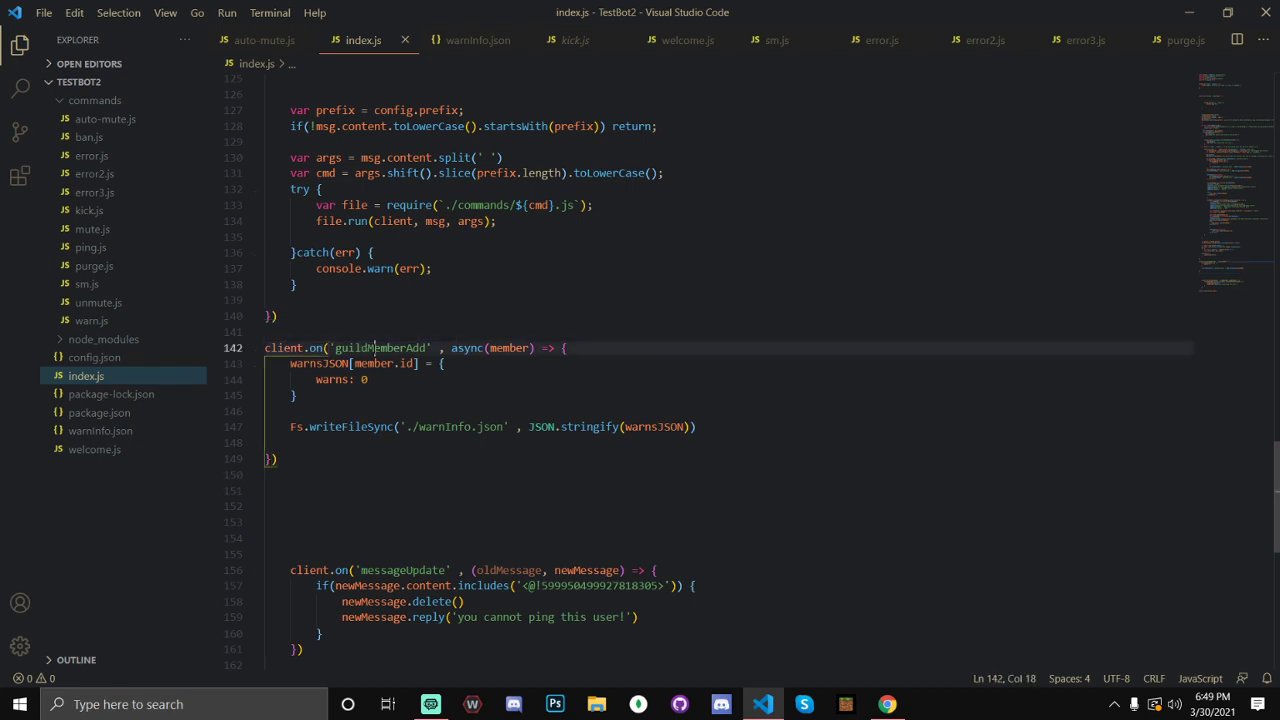
double_click(378, 347)
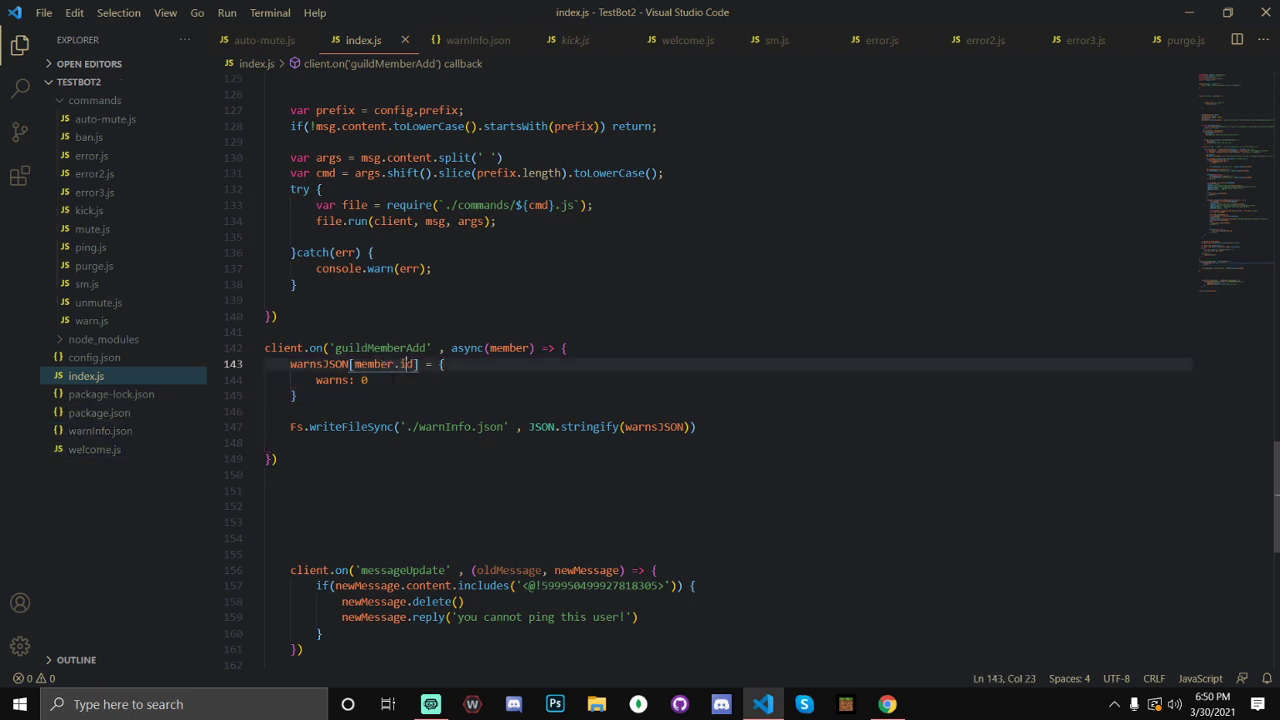
left_click(365, 380)
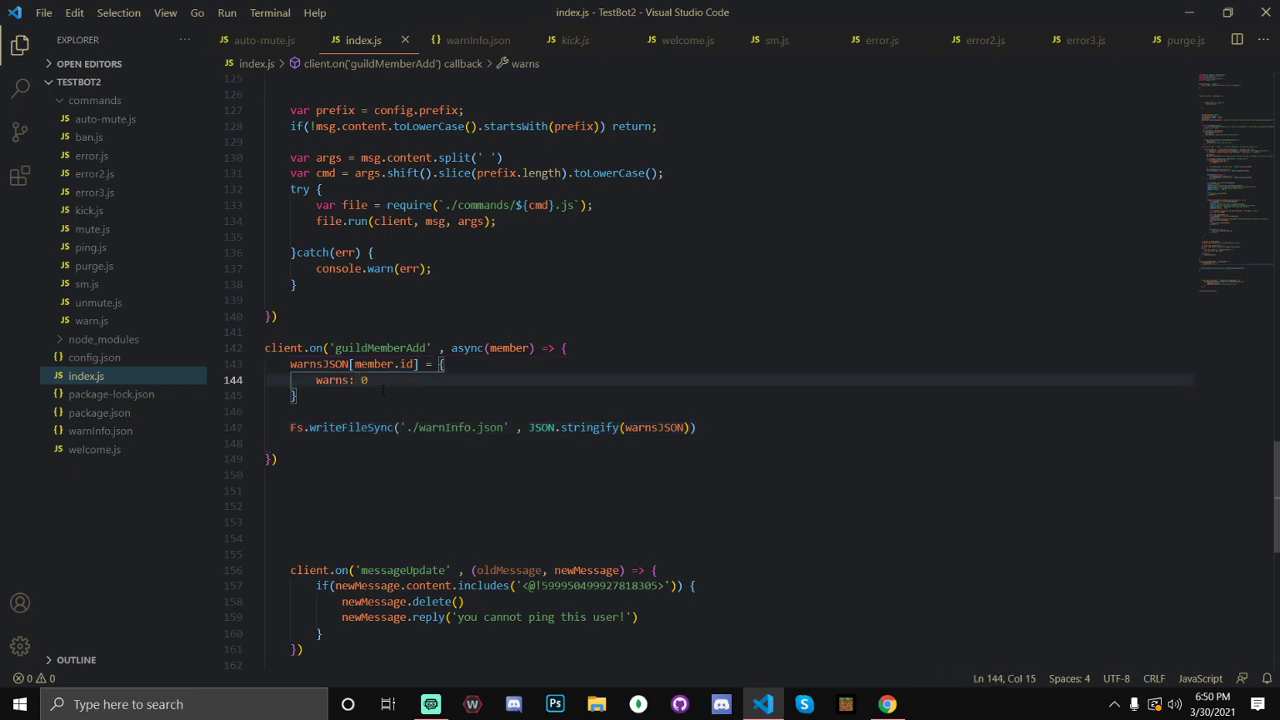
scroll("up", 3)
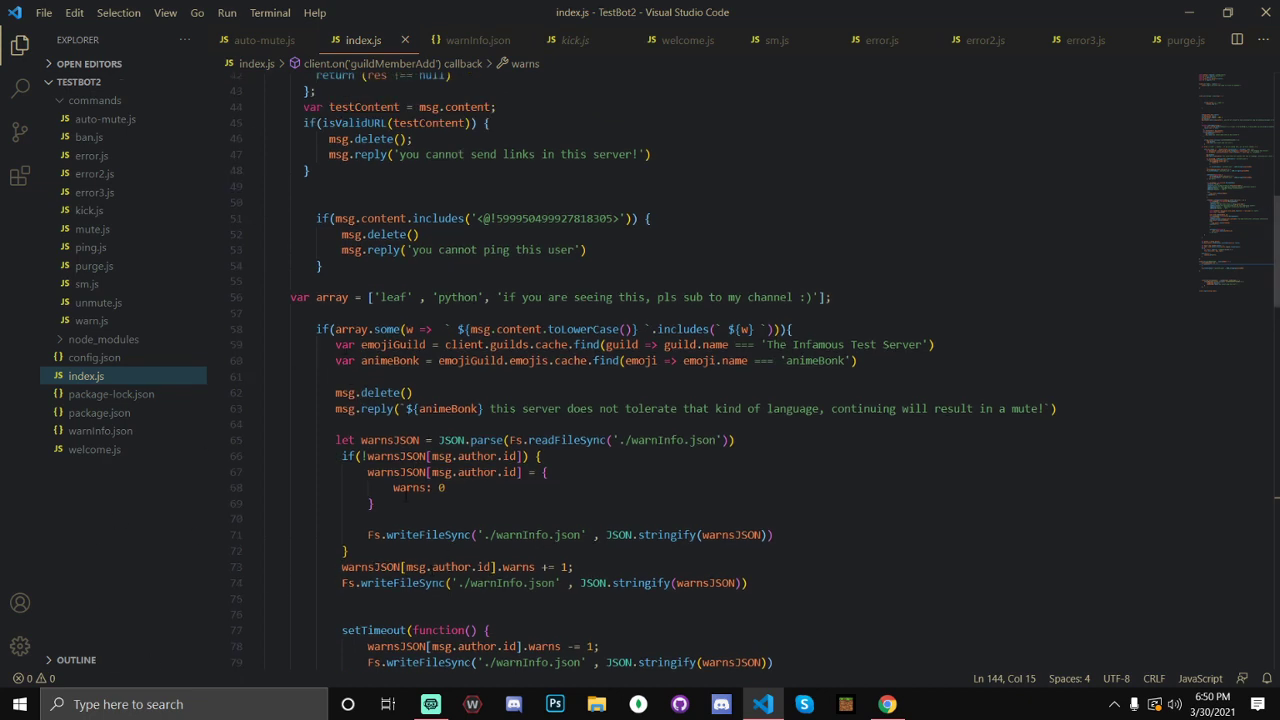
Show the filtered-words block in index.js and collapse the commands folder in the Explorer
left_click(99, 412)
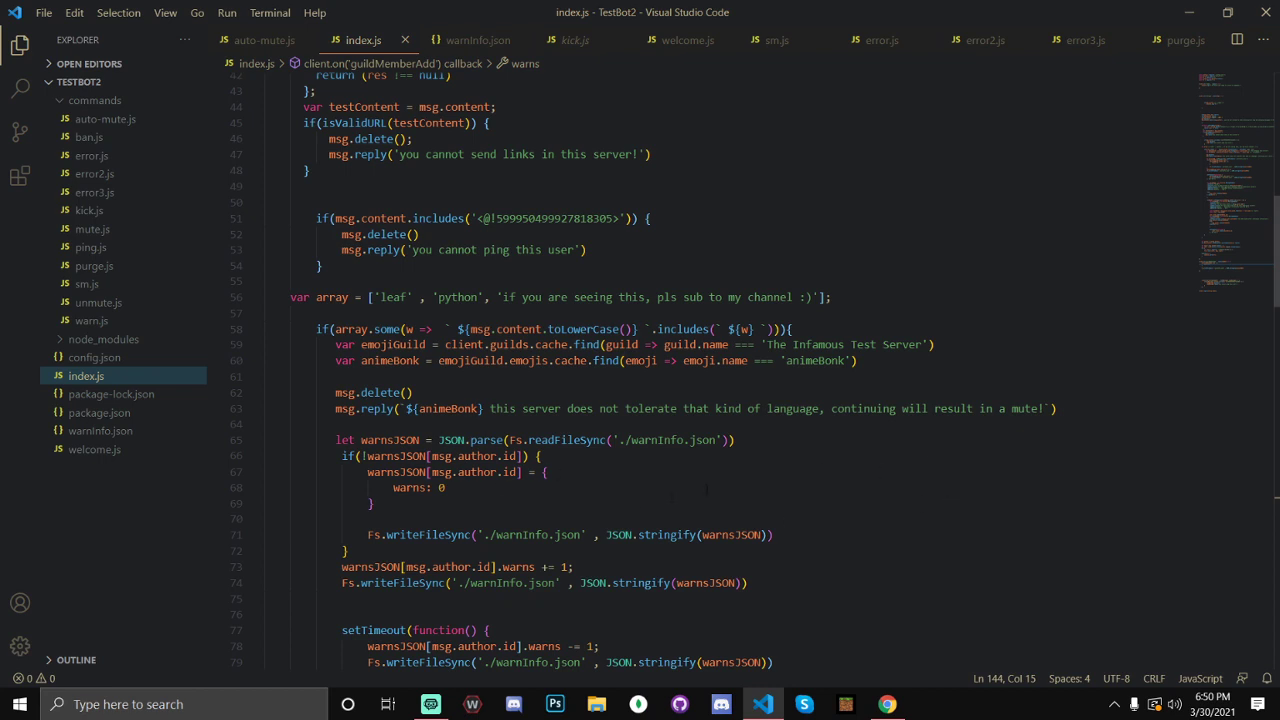
left_click(95, 100)
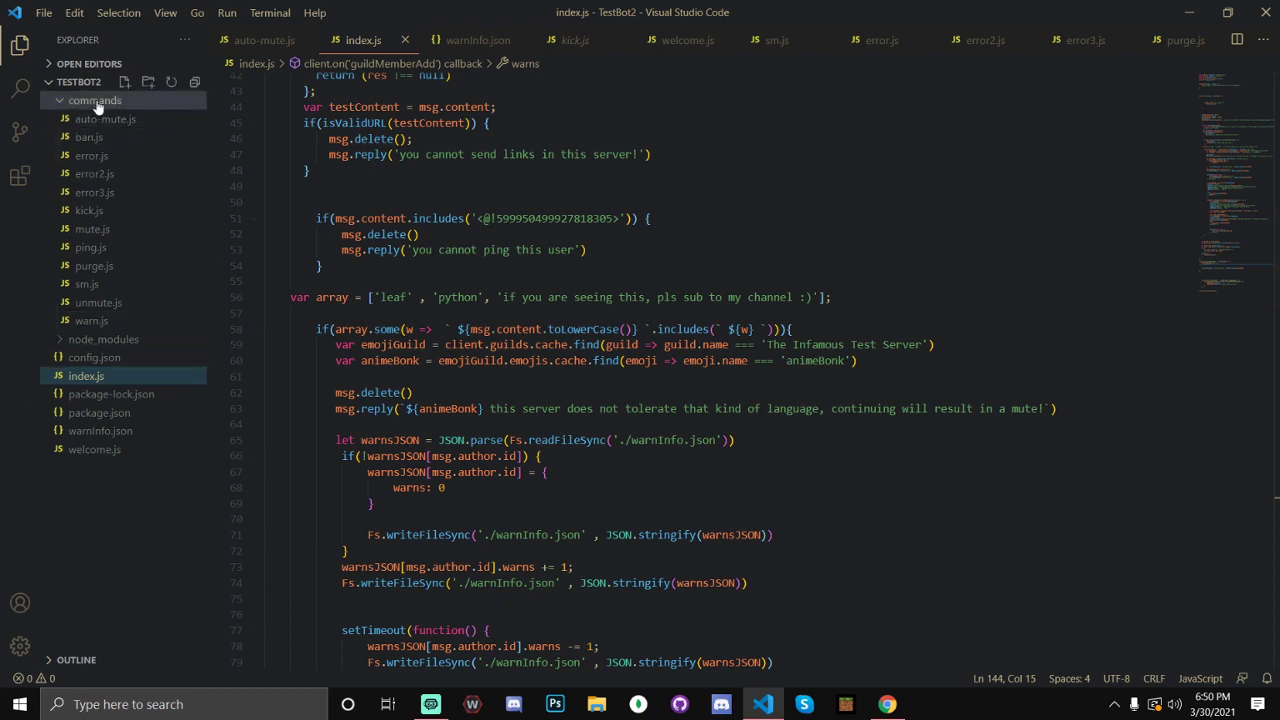
left_click(95, 100)
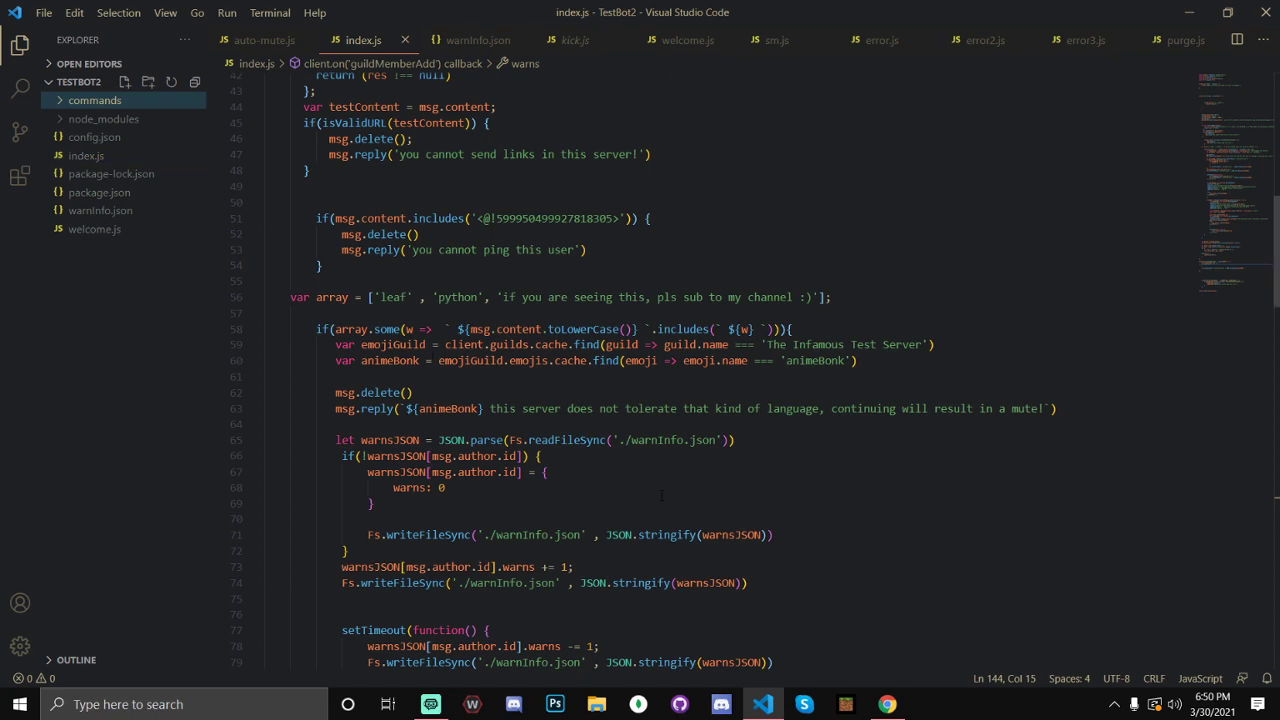
left_click_drag(334, 344, 592, 344)
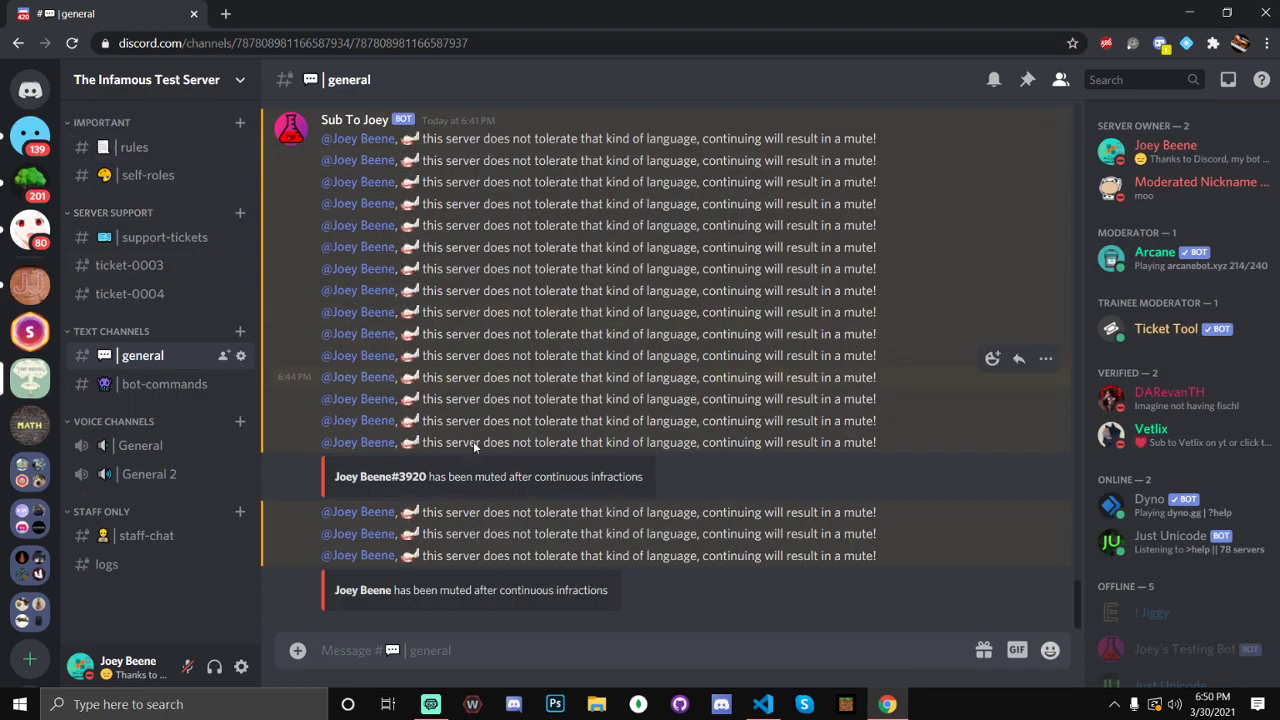
mouse_move(865, 507)
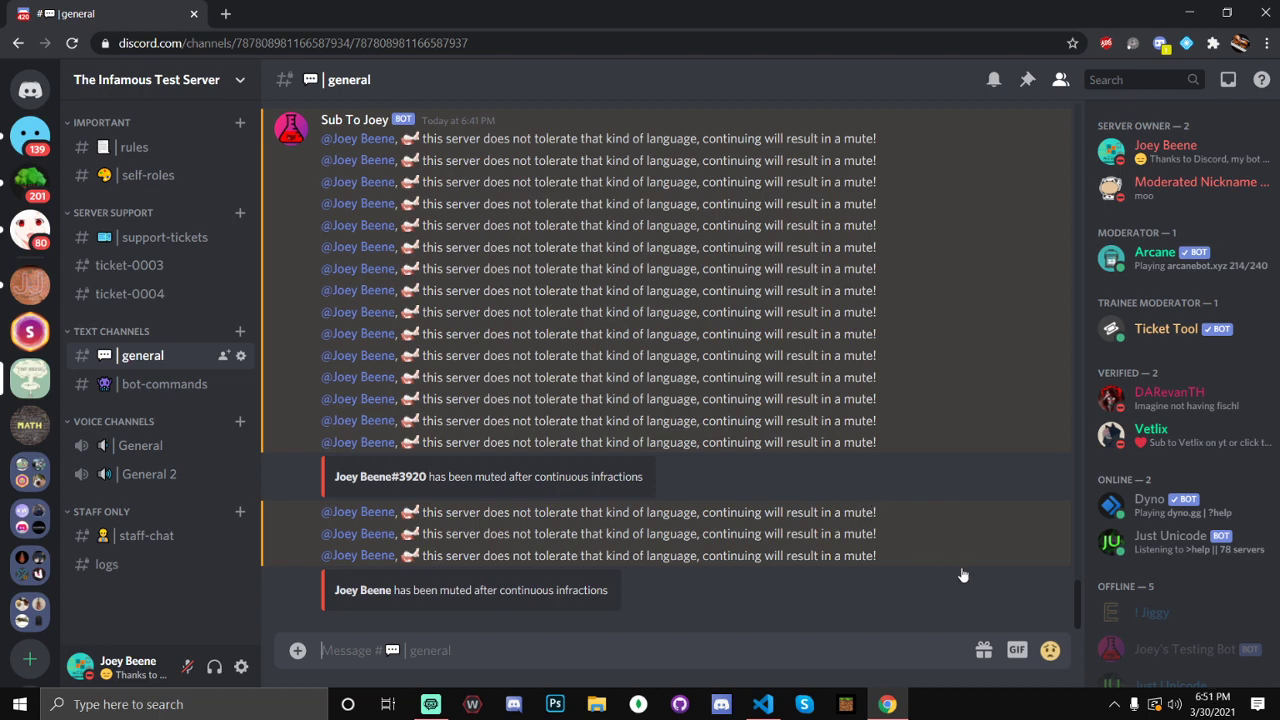
mouse_move(969, 548)
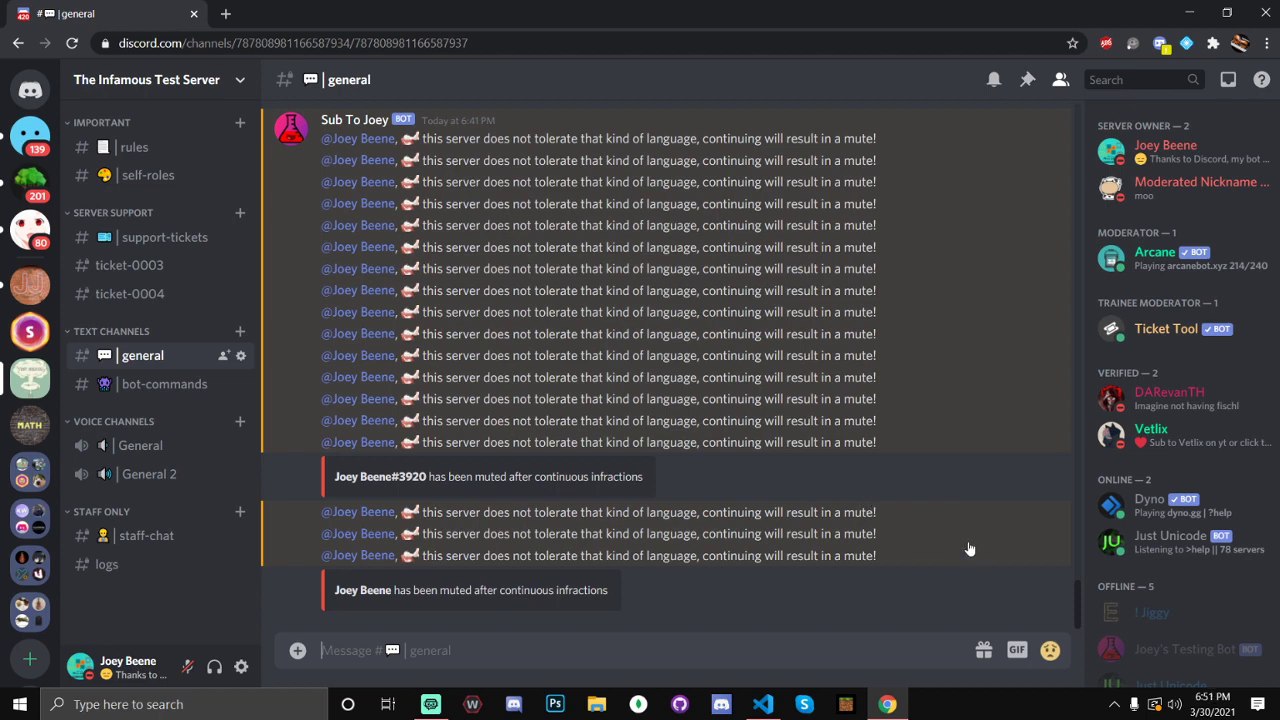
Search the general channel's emoji picker for revivechat and angryPeepo
left_click(1050, 649)
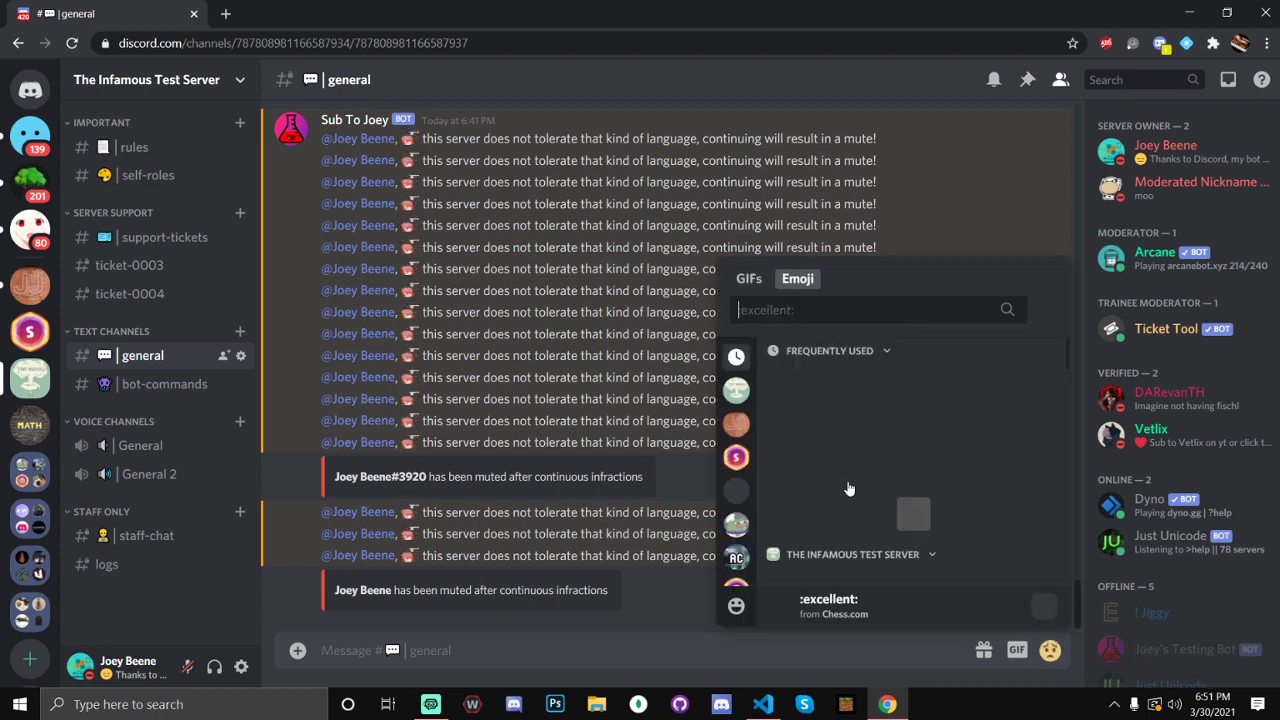
mouse_move(839, 453)
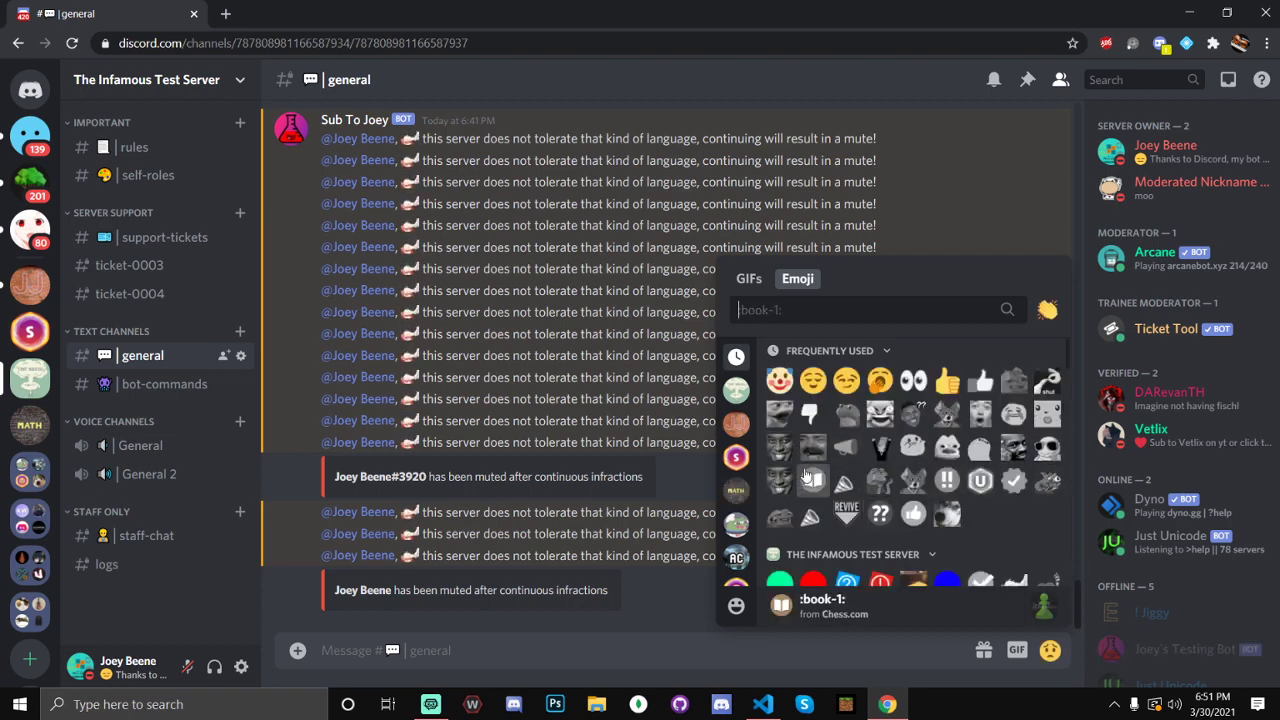
type("revivechat")
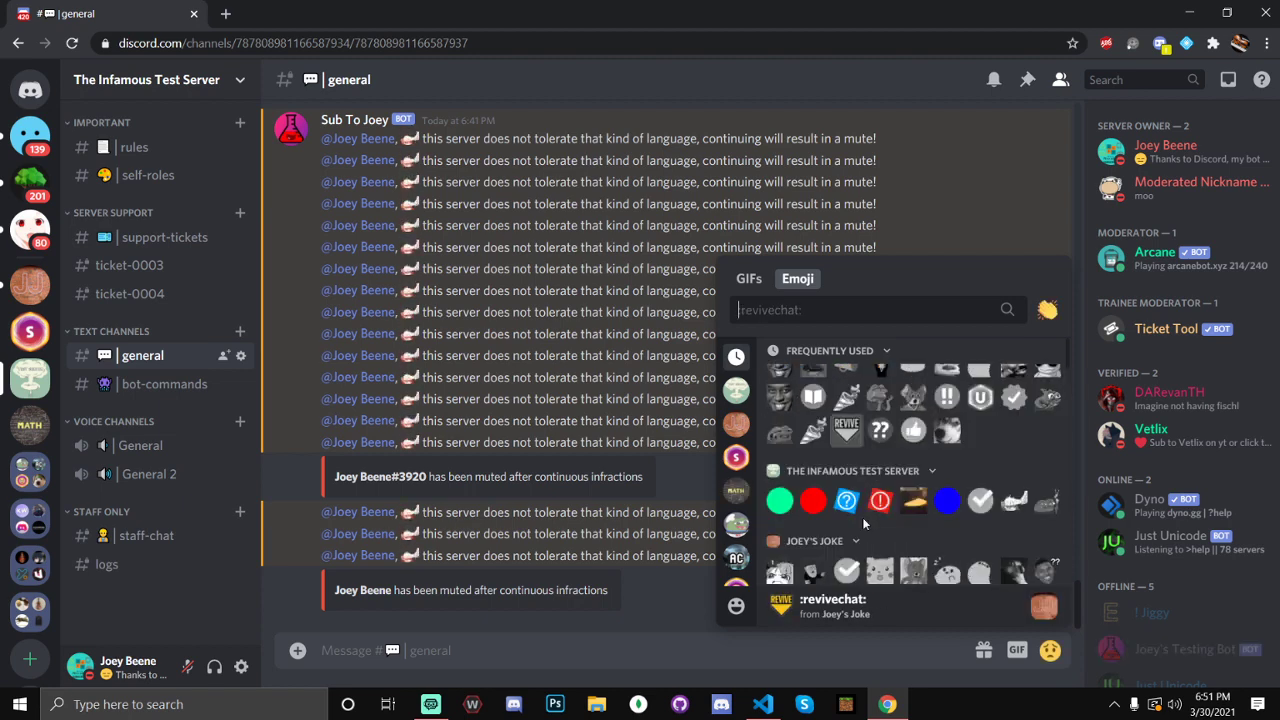
type("angryPeepo")
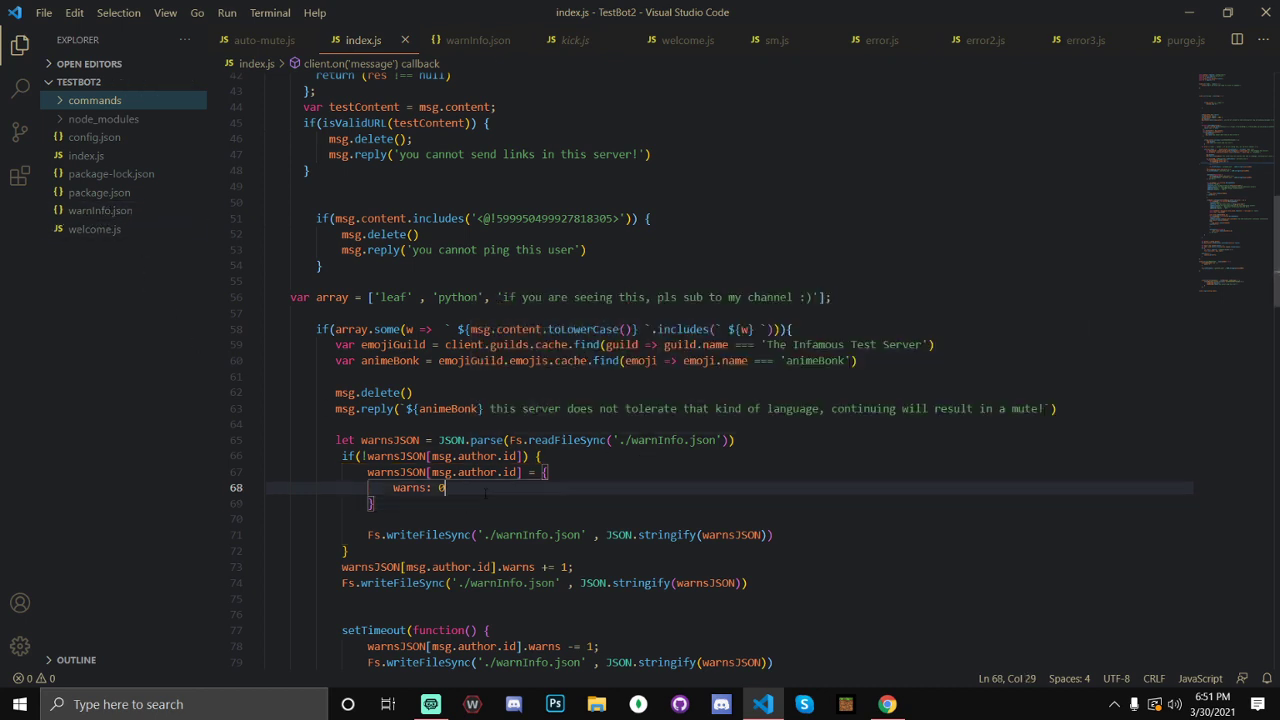
Scroll index.js past the 24-hour setTimeout warn decrement to the warnEmbed definition
scroll("down", 3)
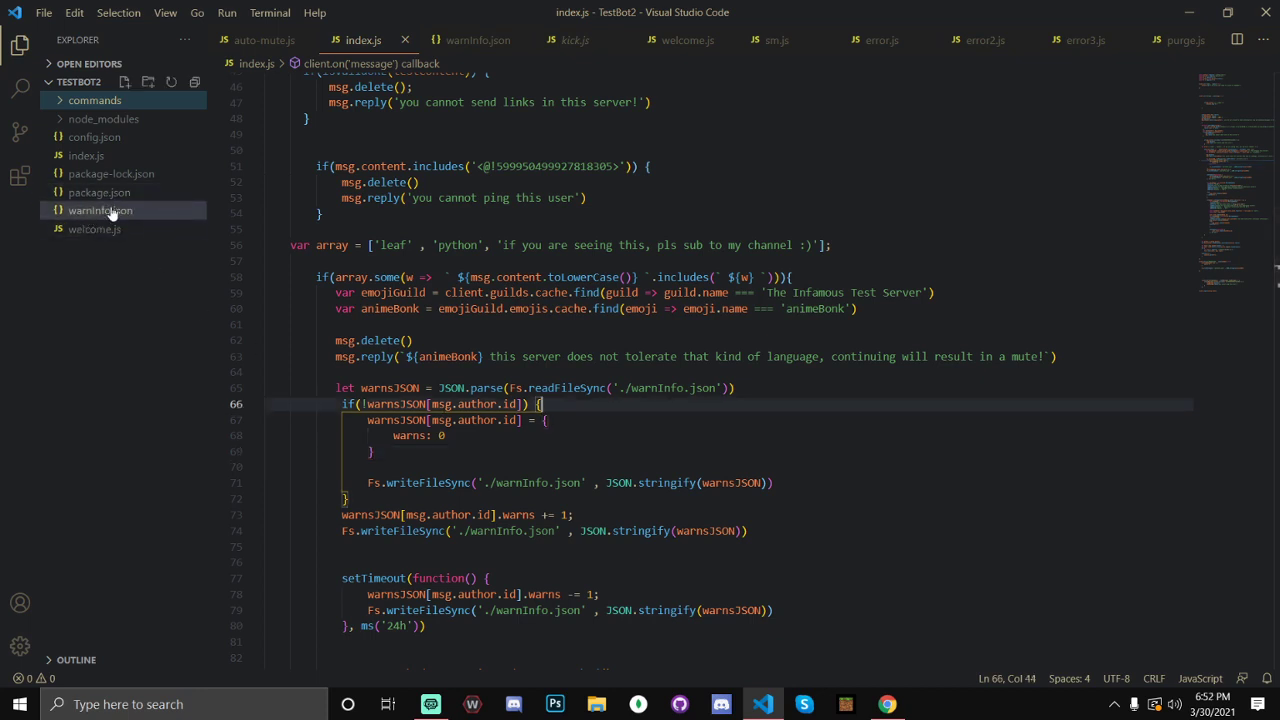
left_click(445, 435)
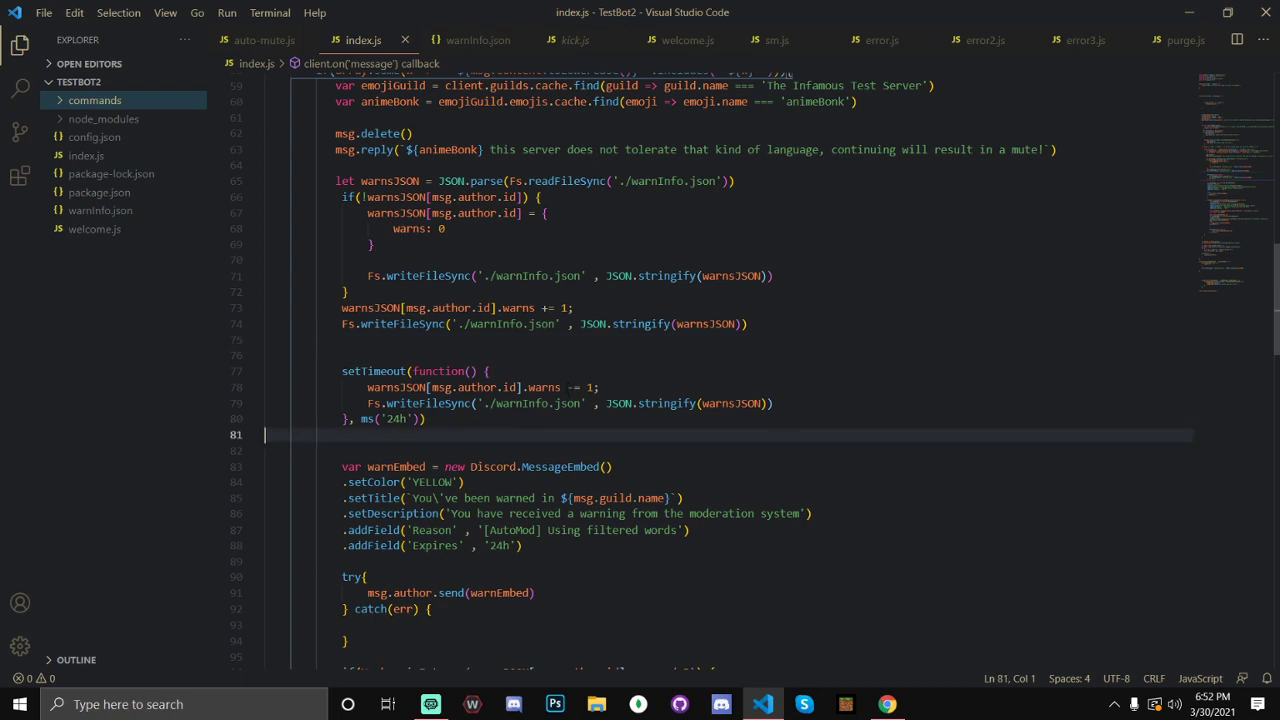
Select msg.author.send(warnEmbed) and scroll down to the every-third-warn mute block
left_click(600, 387)
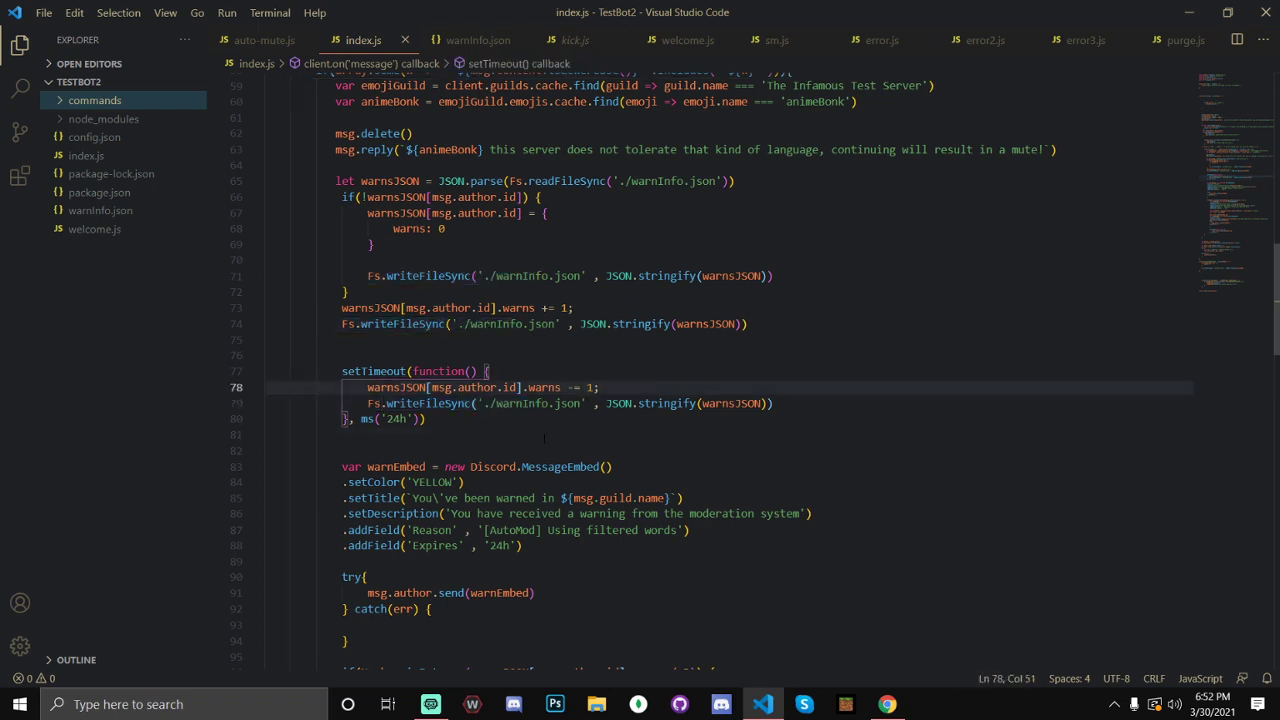
scroll("down", 3)
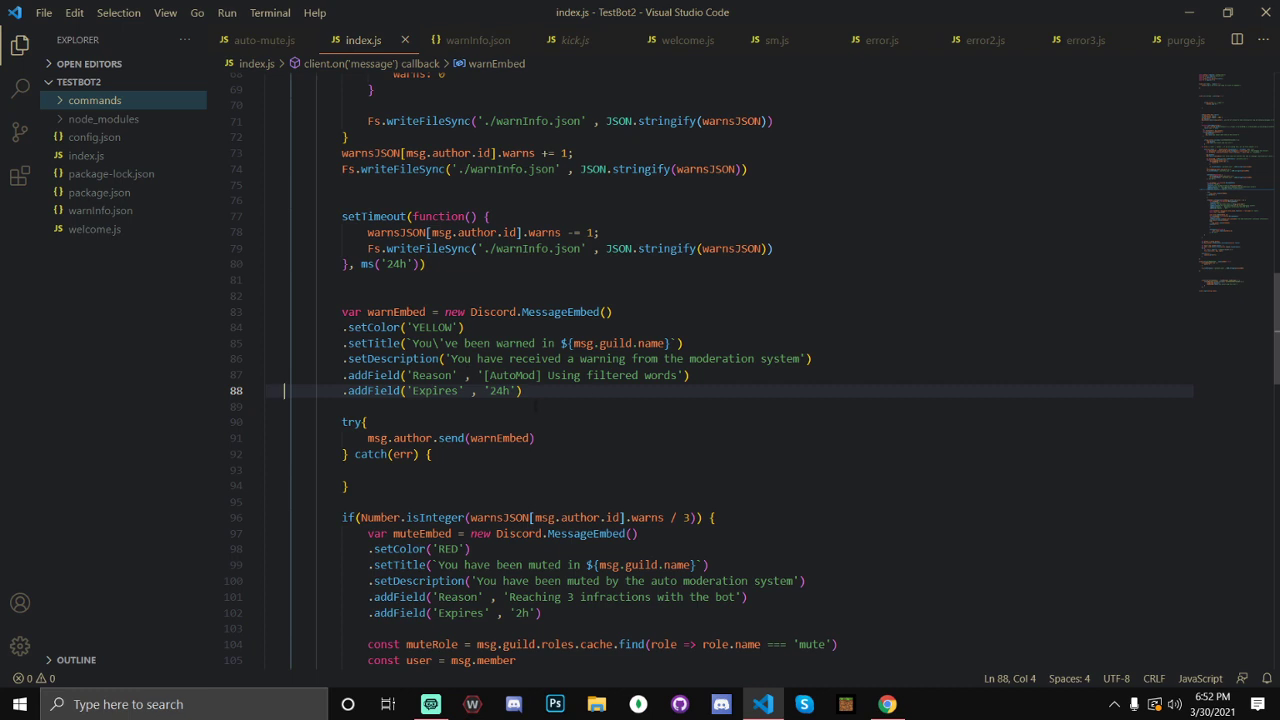
scroll("down", 3)
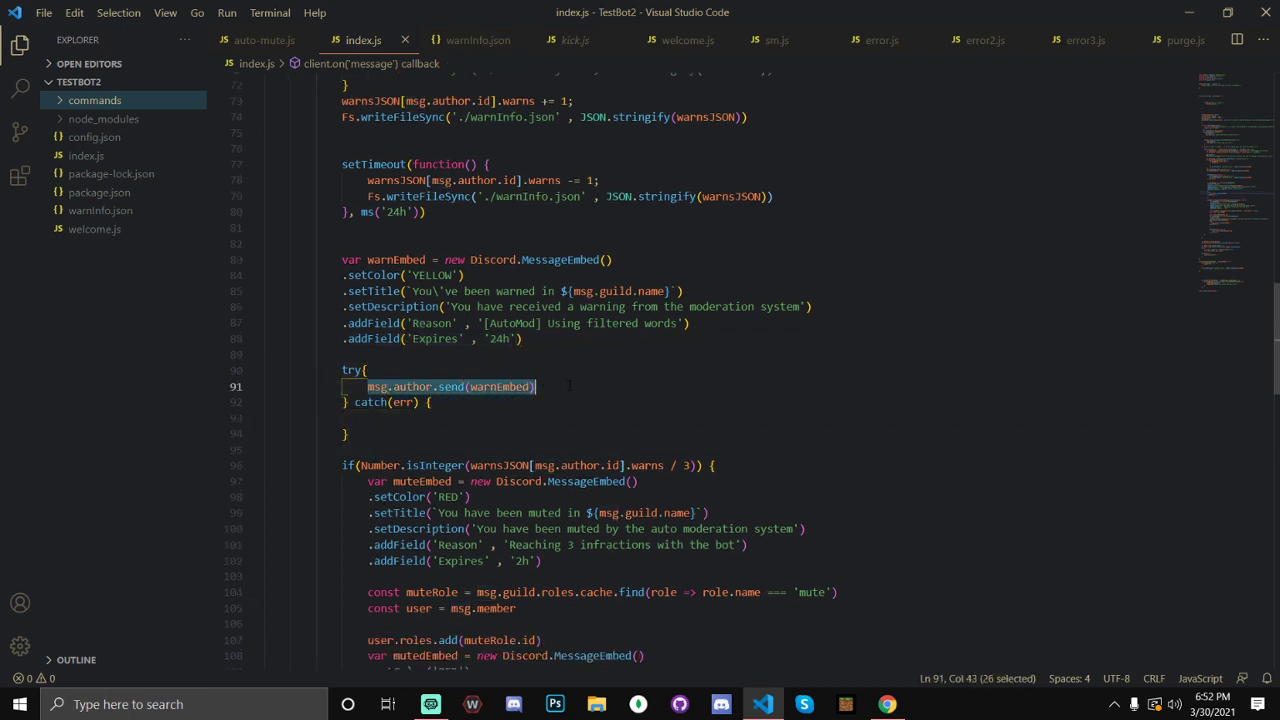
scroll("down", 3)
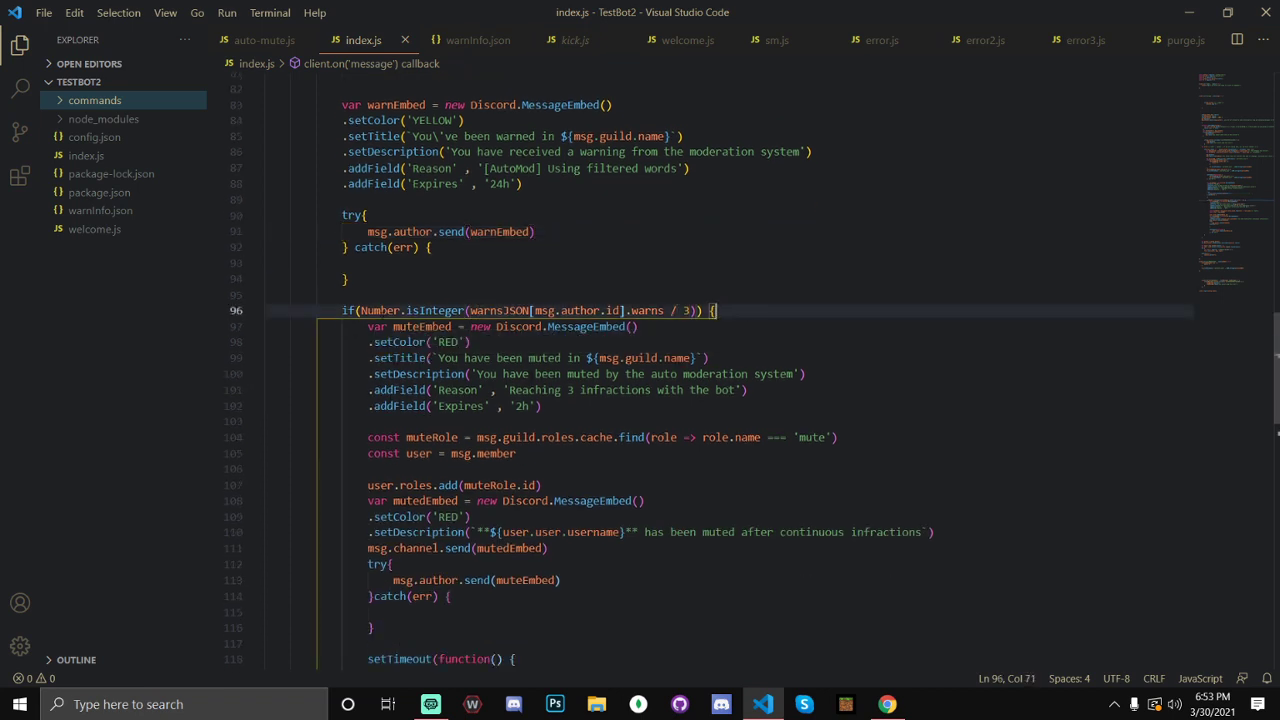
mouse_move(568, 310)
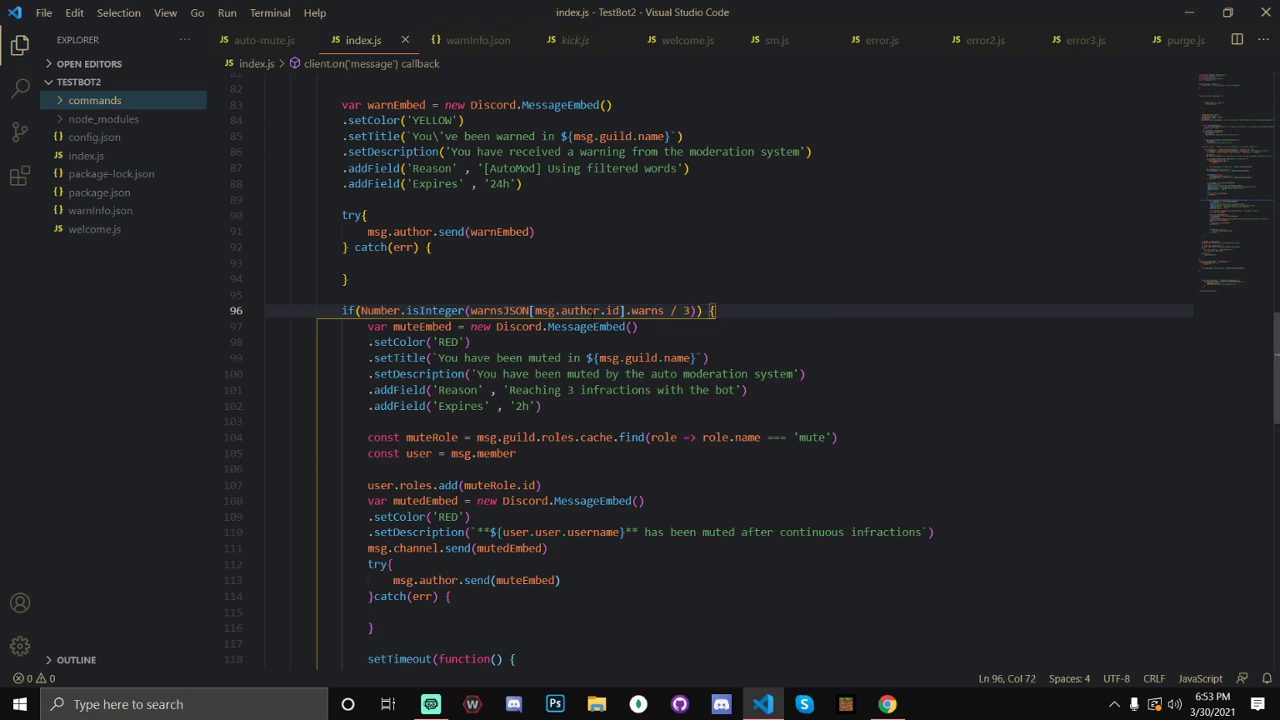
Jot example numbers 2.69, 20 and a 4/ division after the mute condition, then remove them again
type("2")
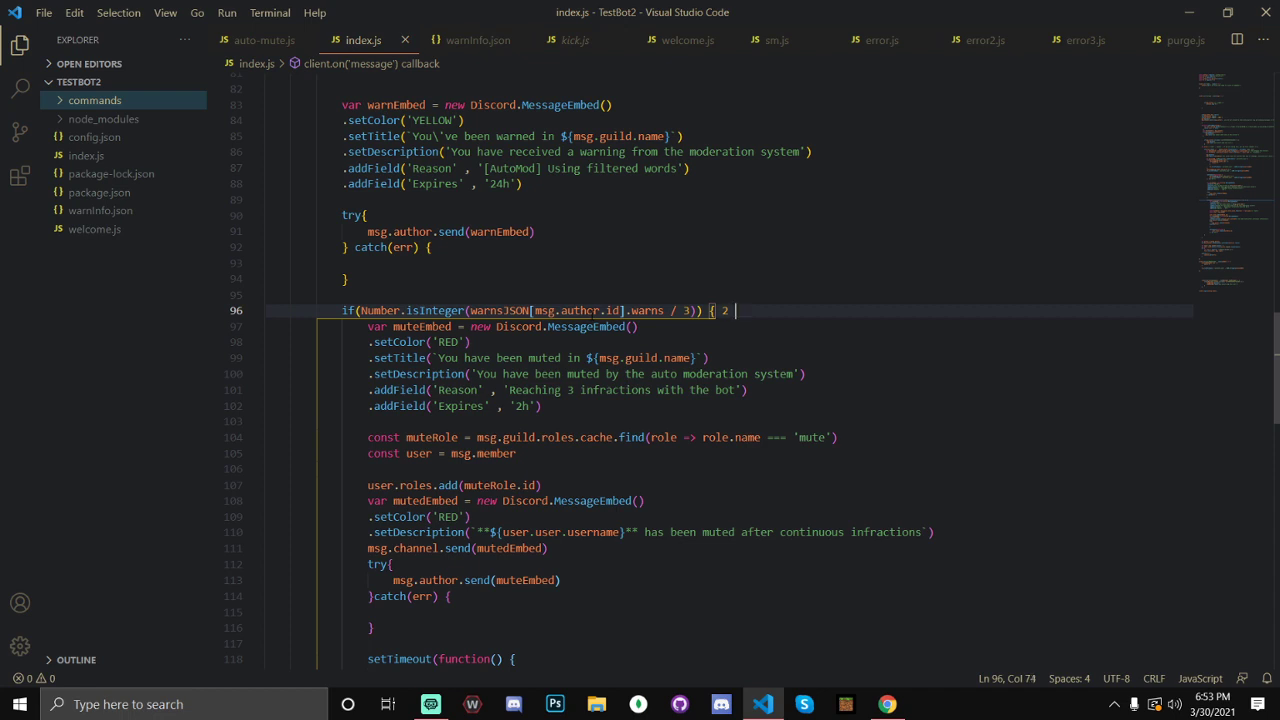
type(".69")
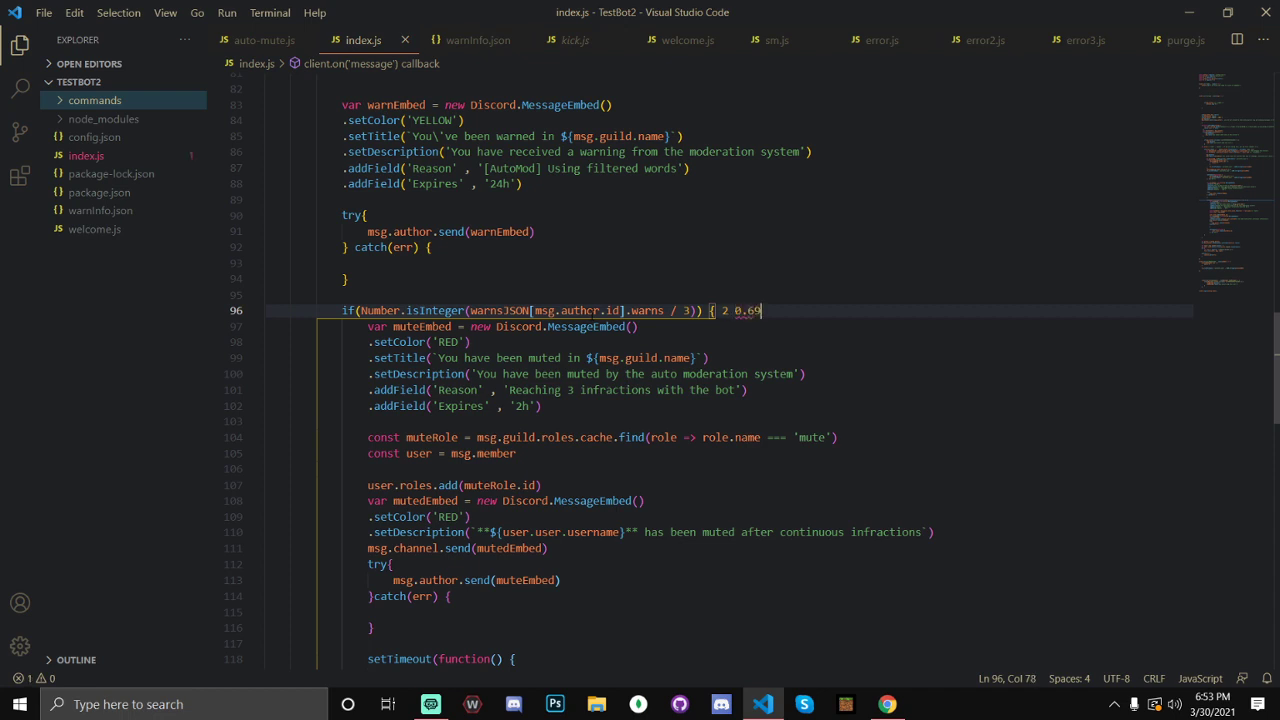
type("20")
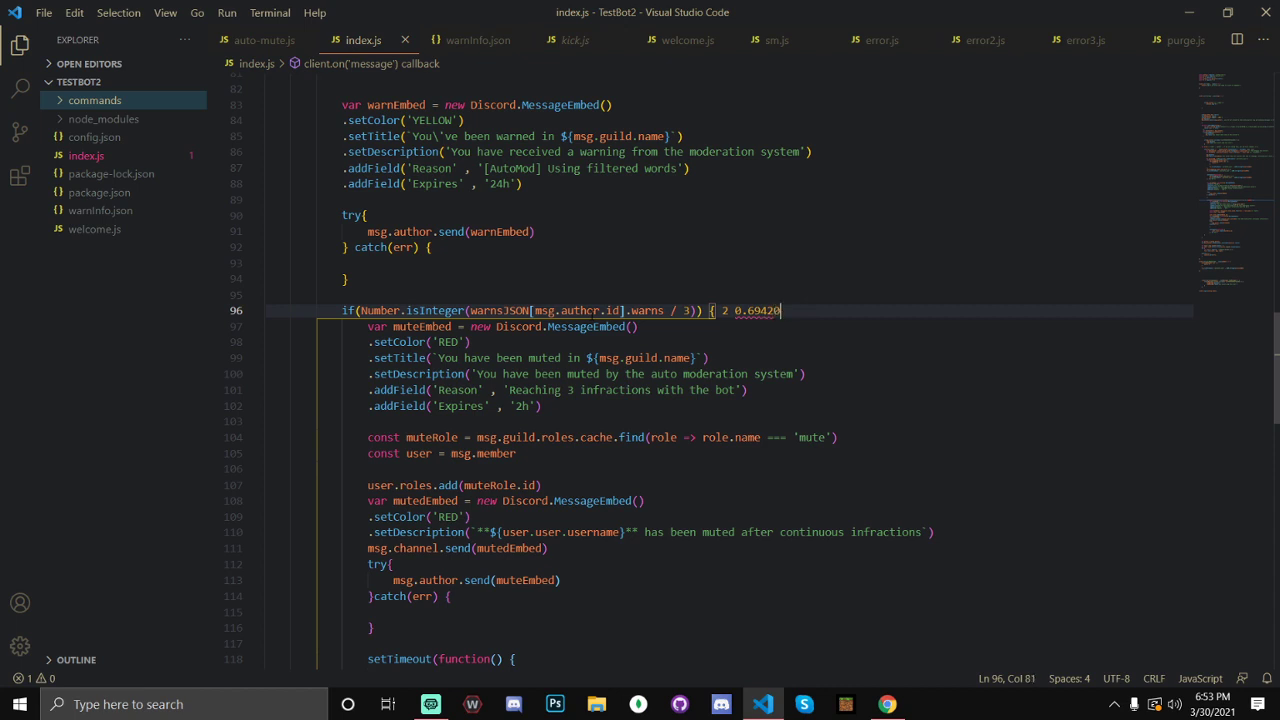
key("BackSpace")
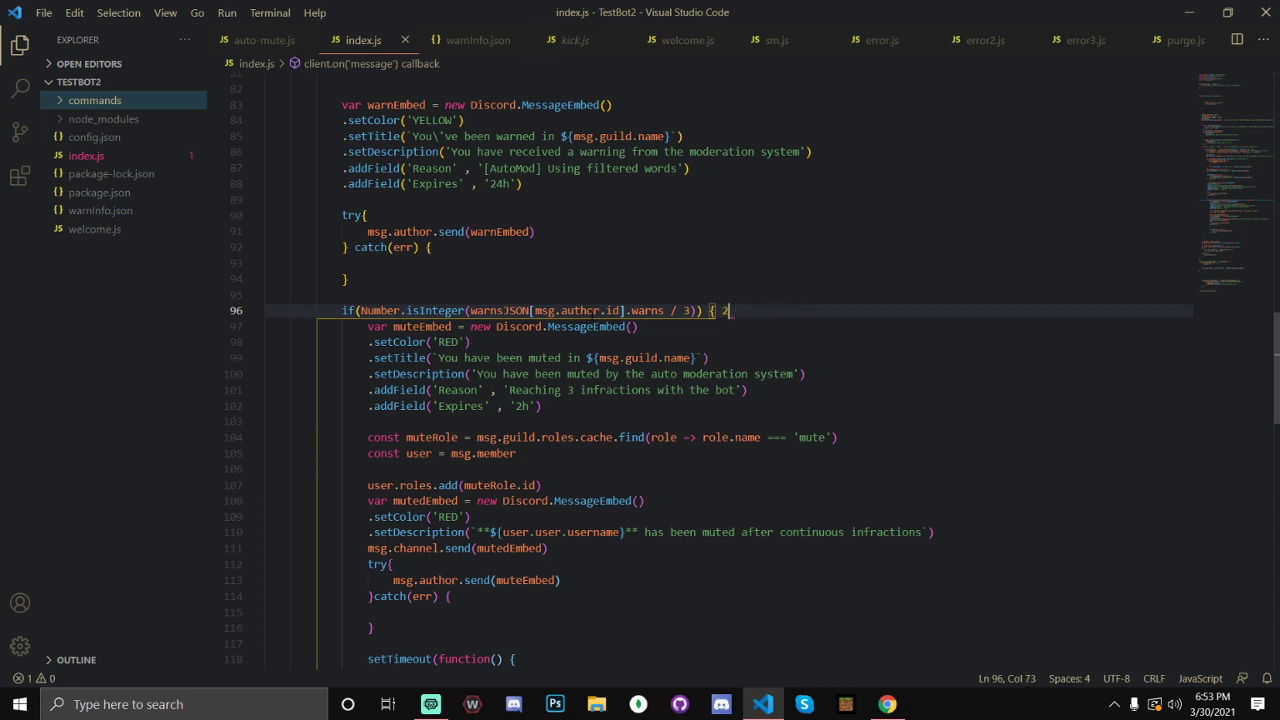
key("Backspace")
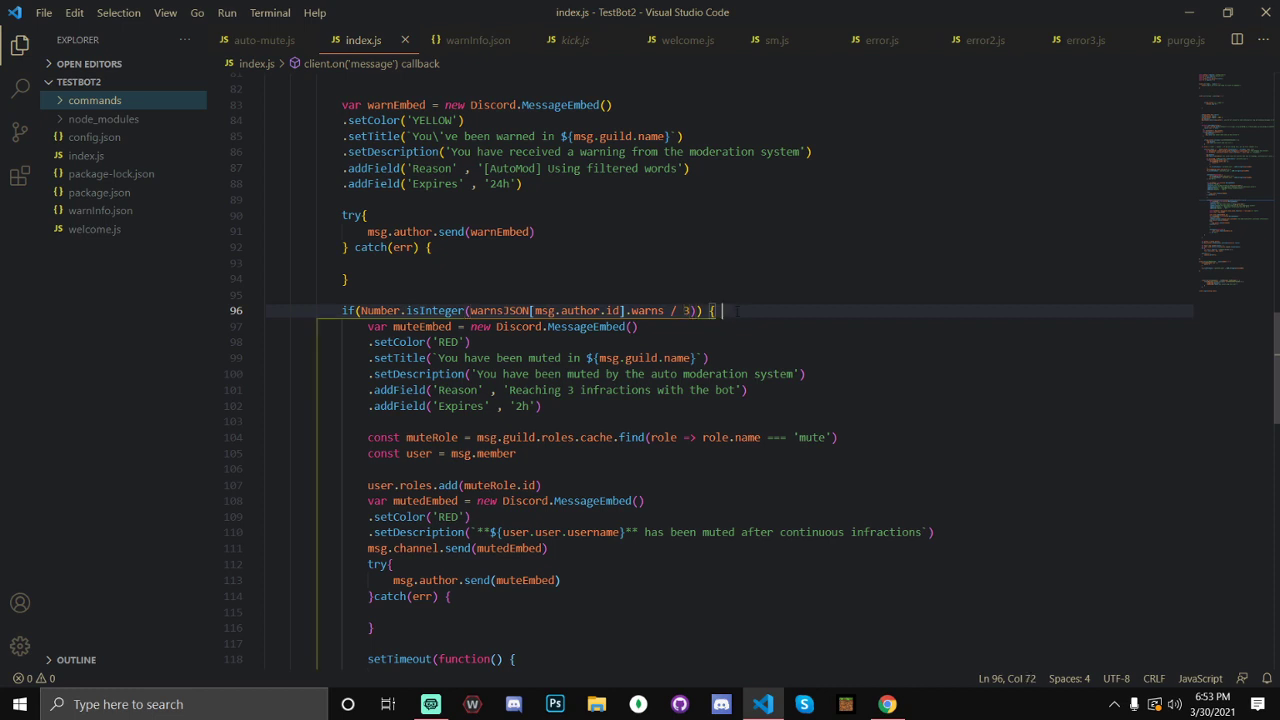
type("4")
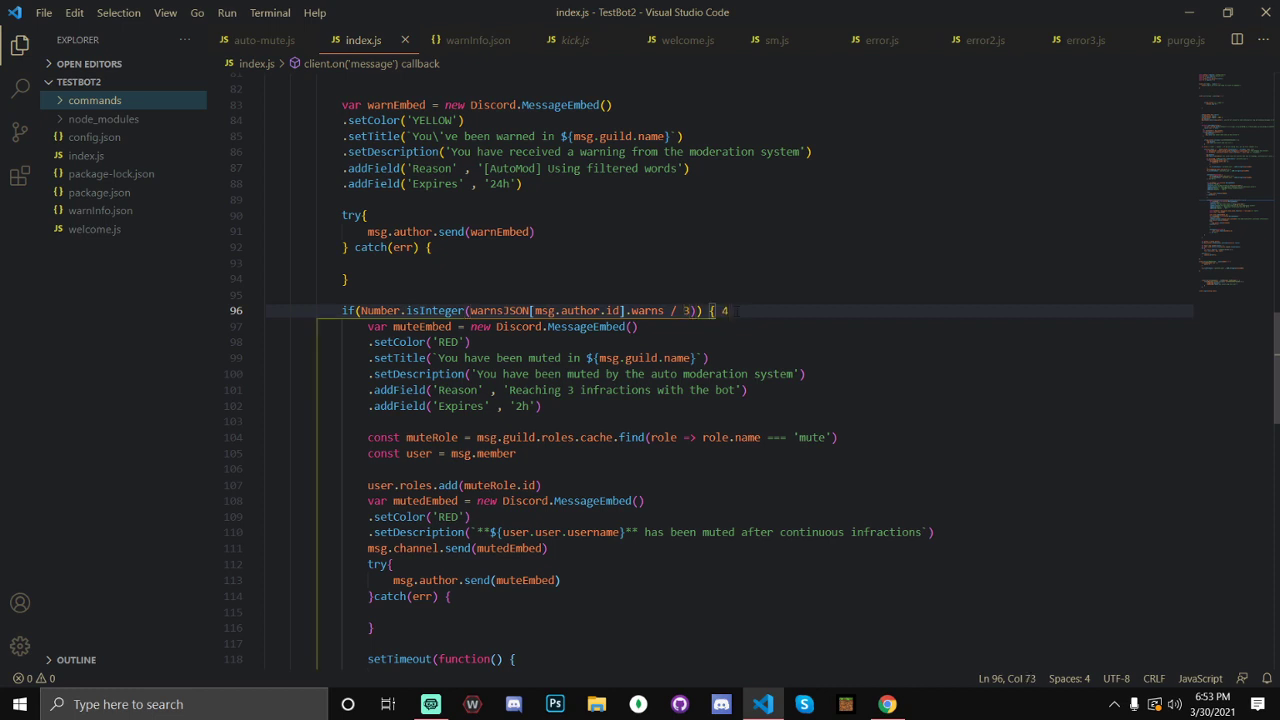
type("/3")
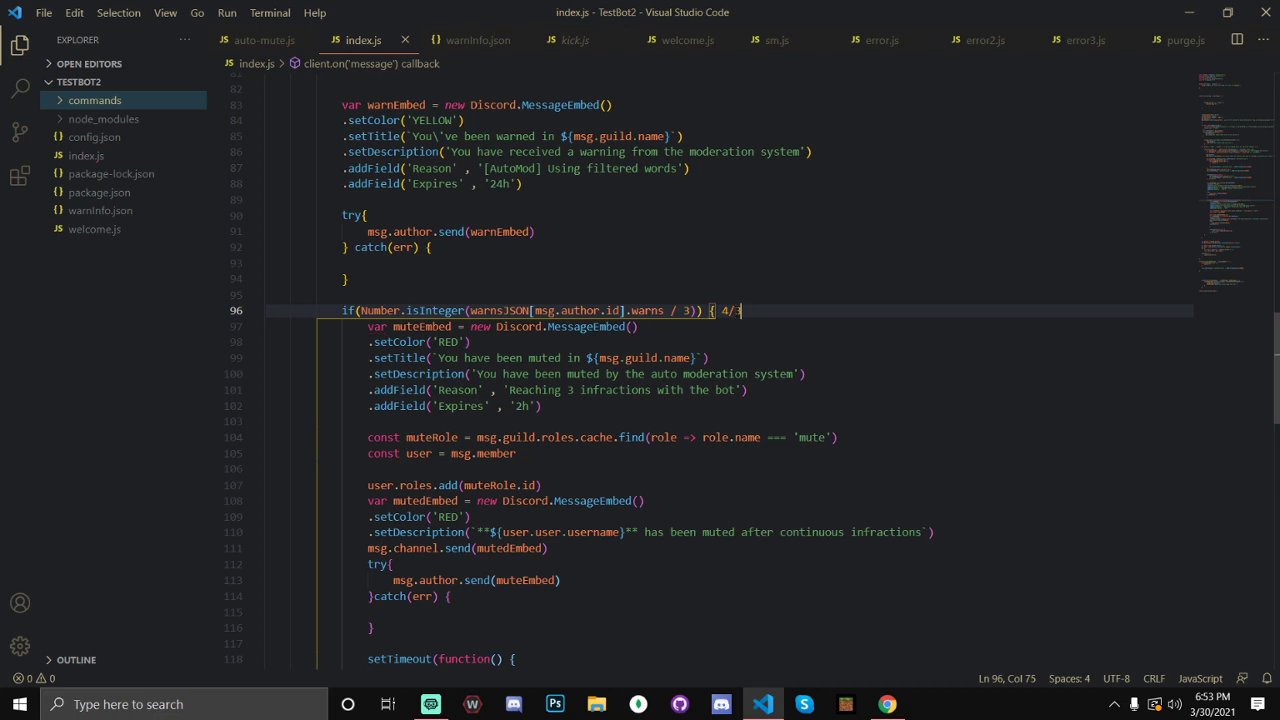
key("BackSpace")
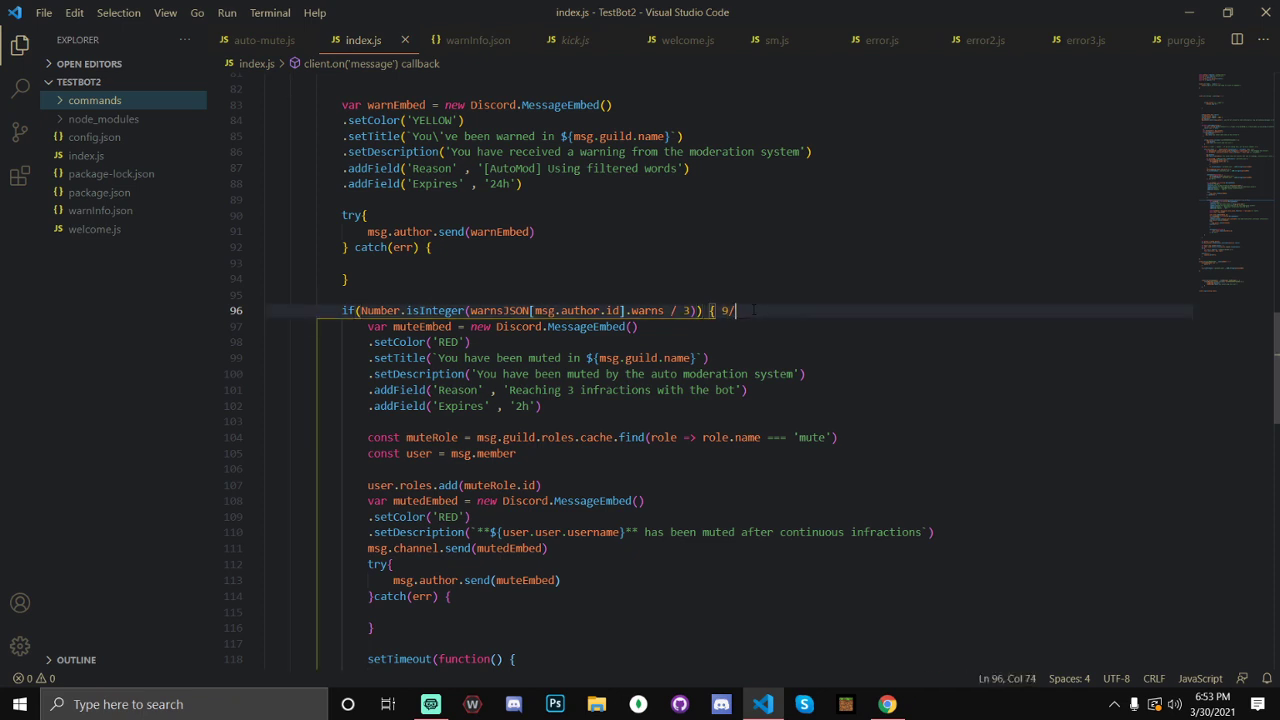
key("BackSpace")
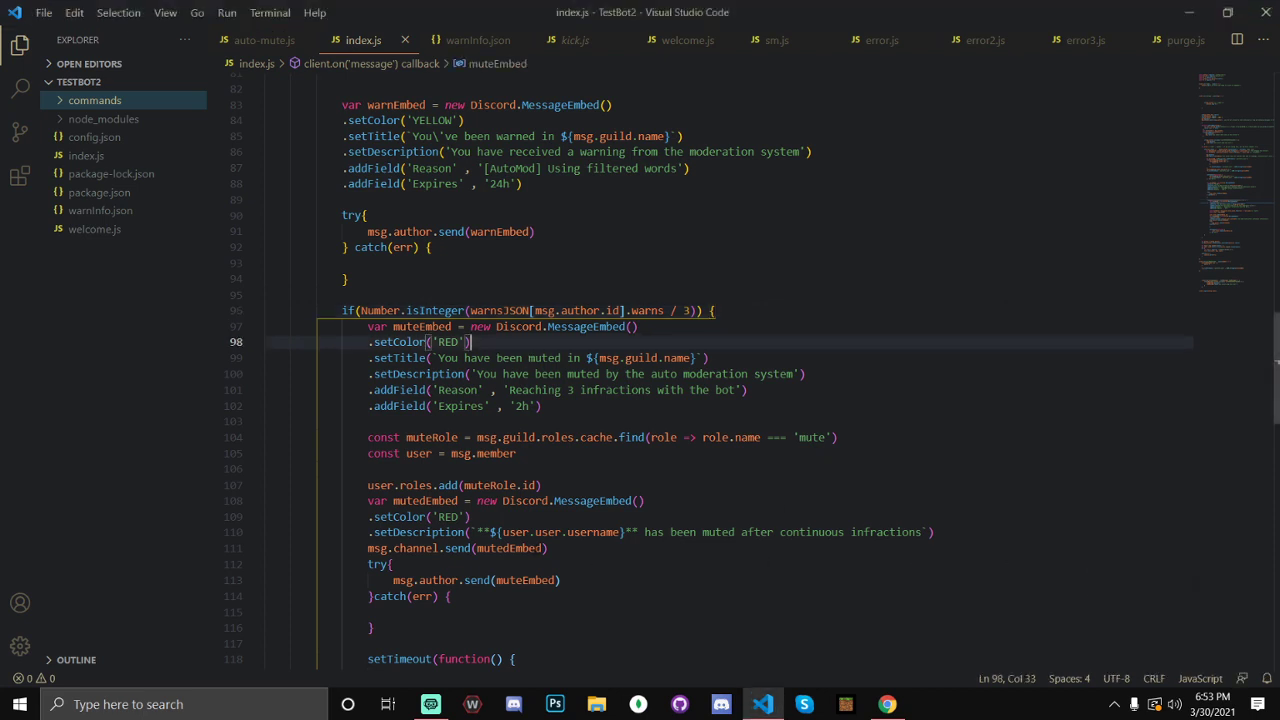
left_click(635, 326)
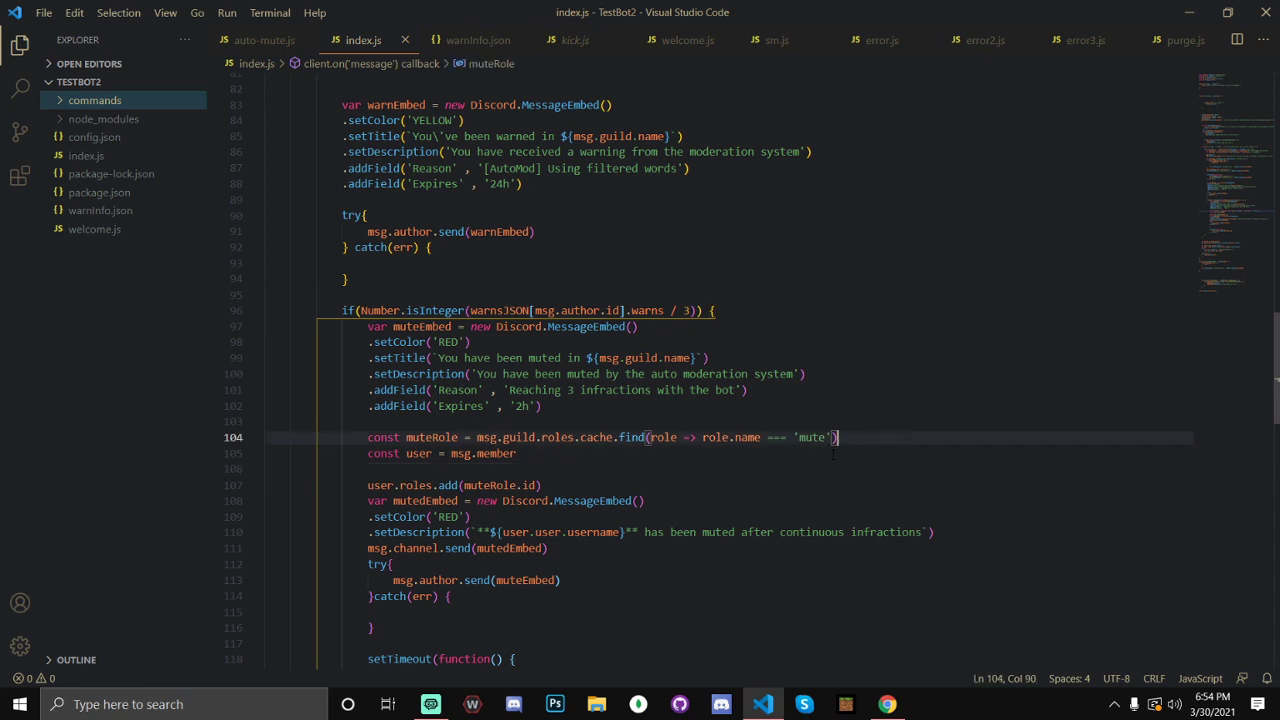
double_click(811, 437)
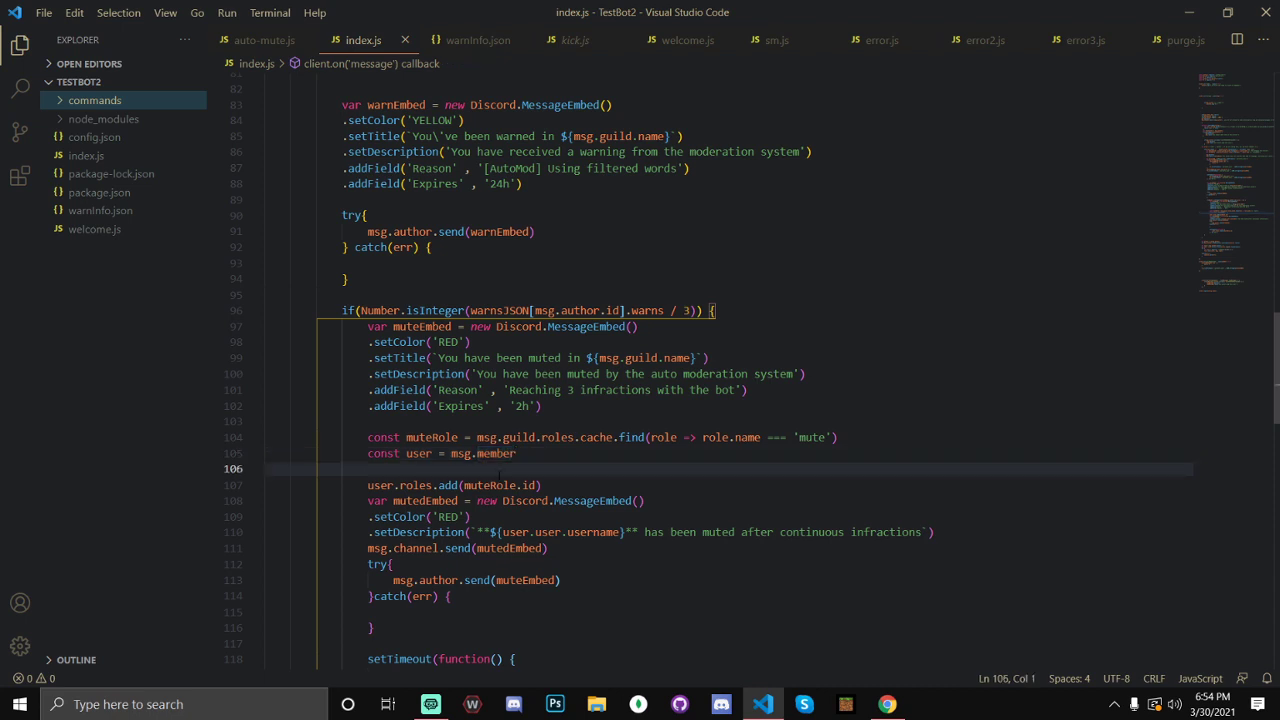
left_click(475, 485)
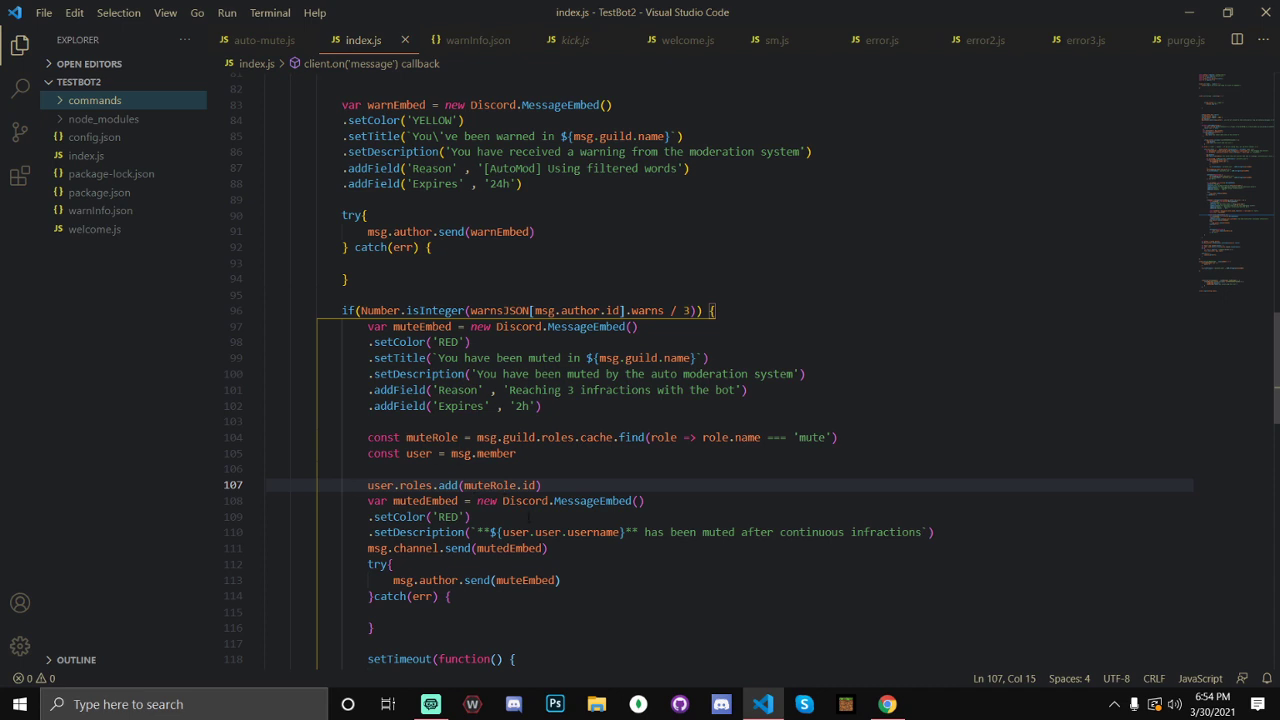
scroll("down", 3)
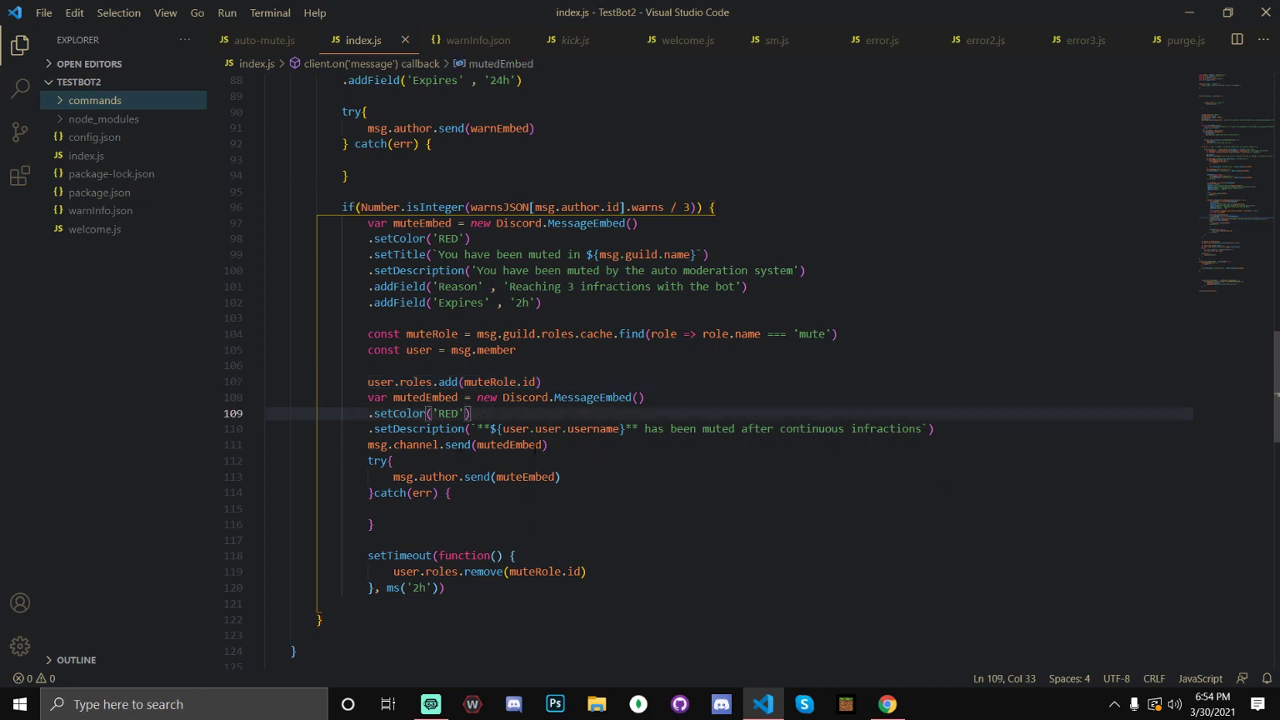
scroll("down", 3)
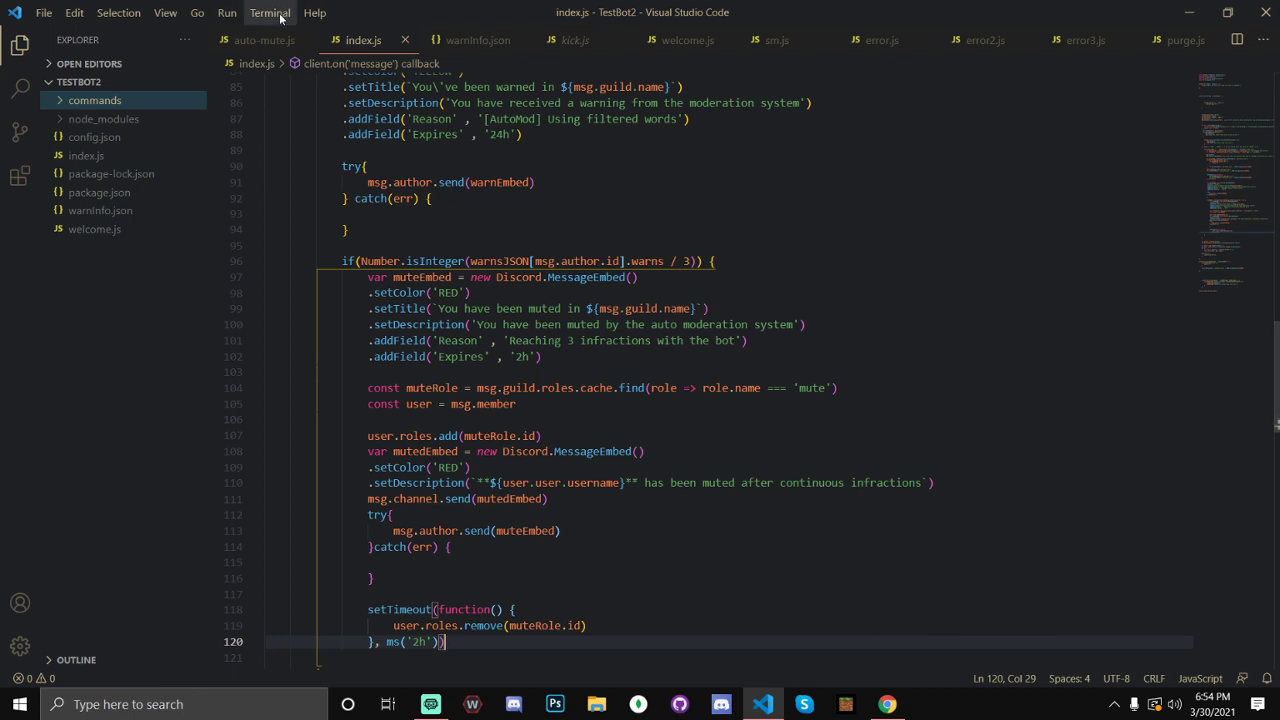
Run node index.js in a new terminal and wait for the bot's online message
left_click(269, 12)
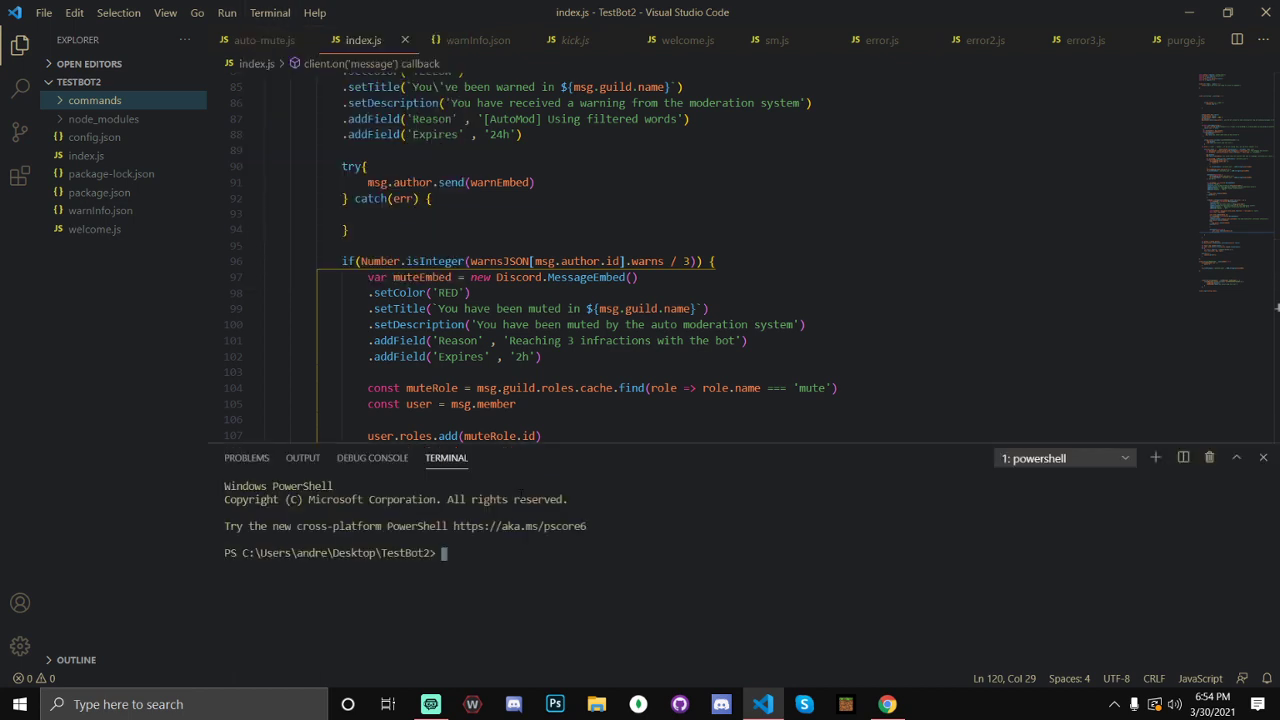
type("node index.js")
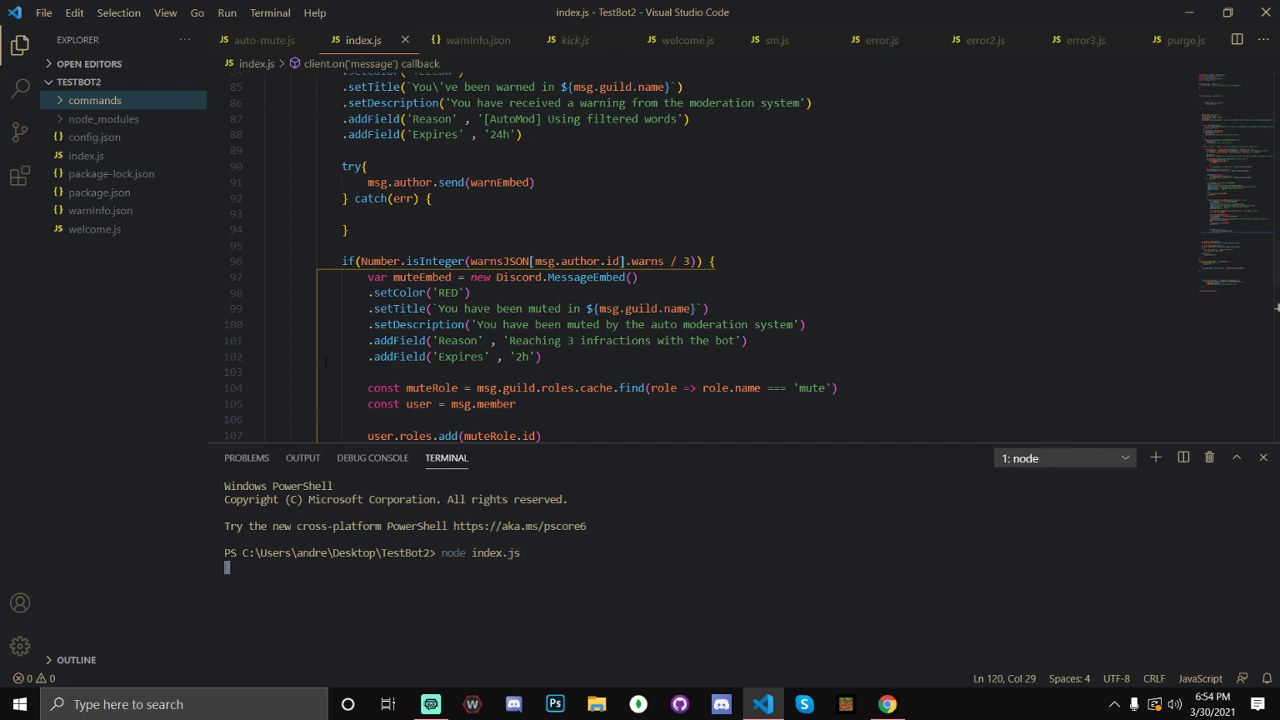
scroll("down", 3)
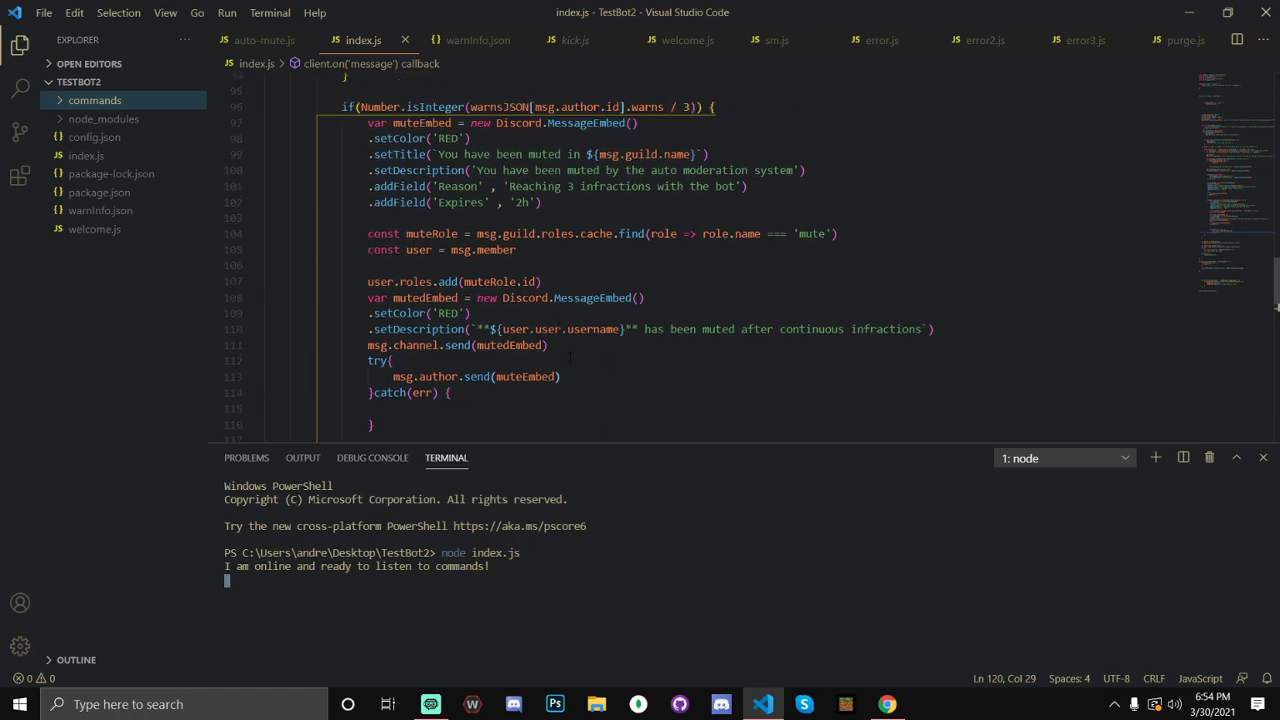
left_click(886, 704)
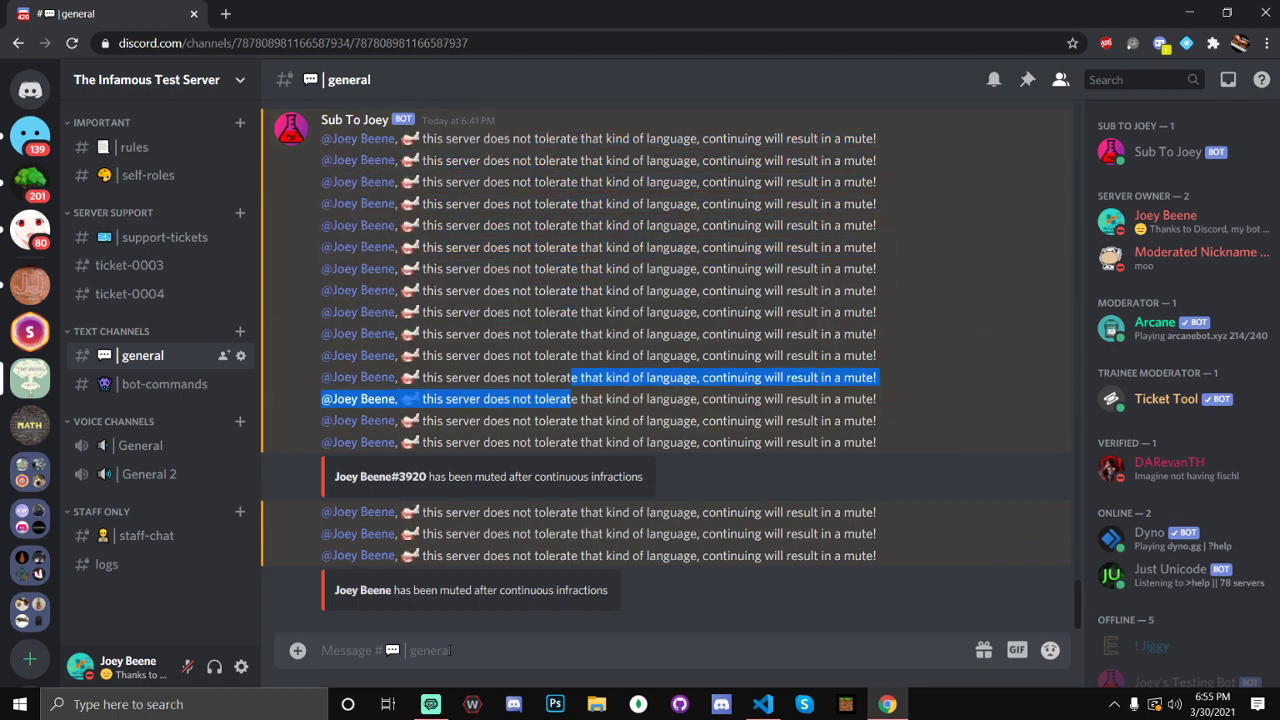
Send the filtered word 'leaf' in #general until the bot announces a mute
type("lea")
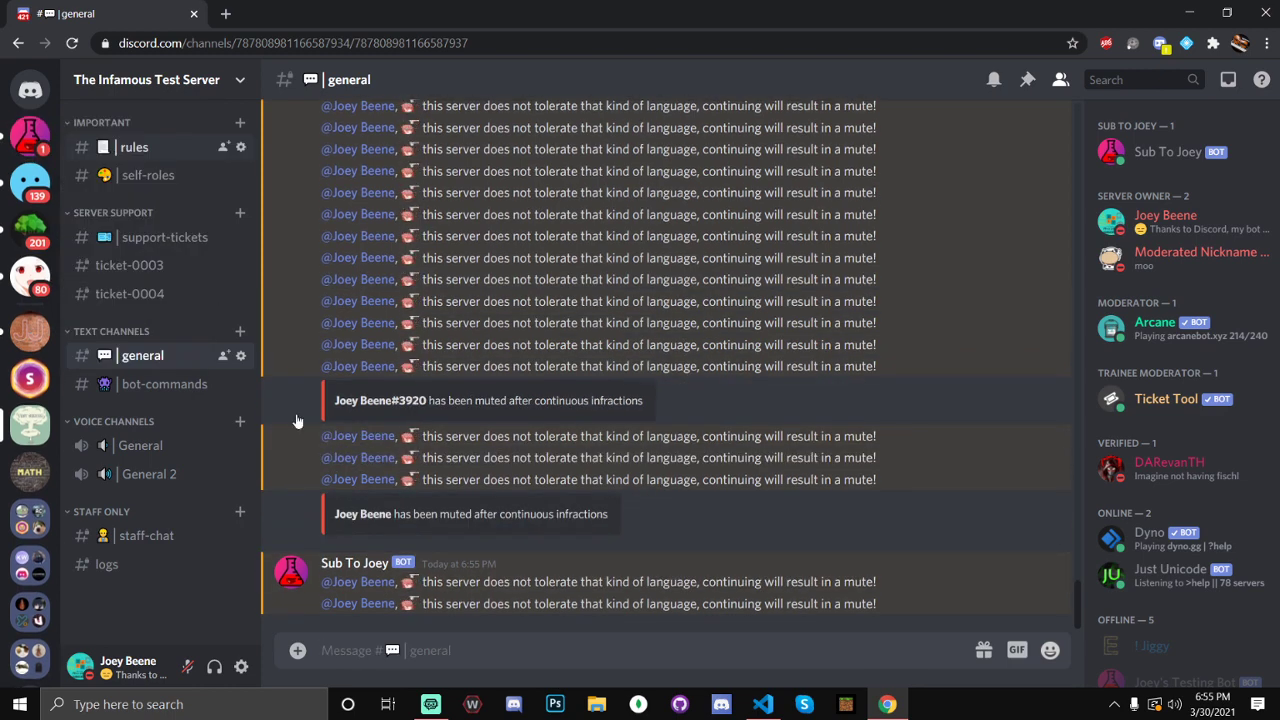
type("leaf")
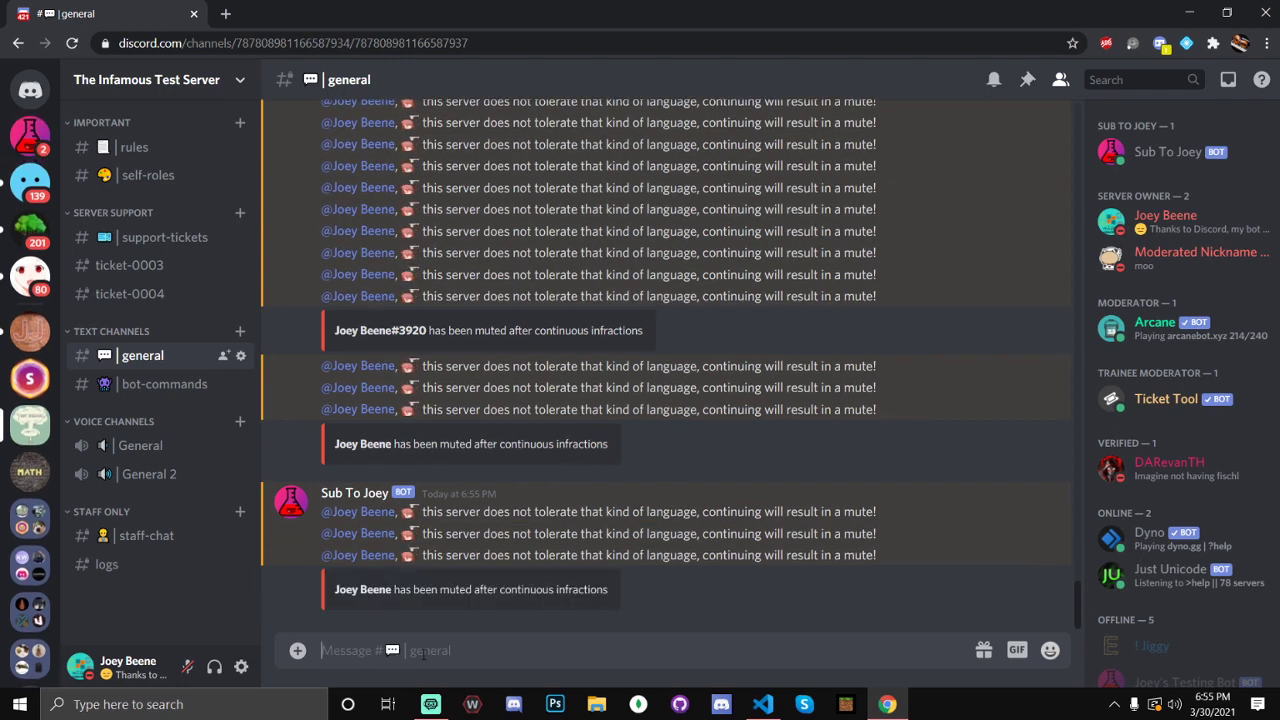
left_click(358, 330)
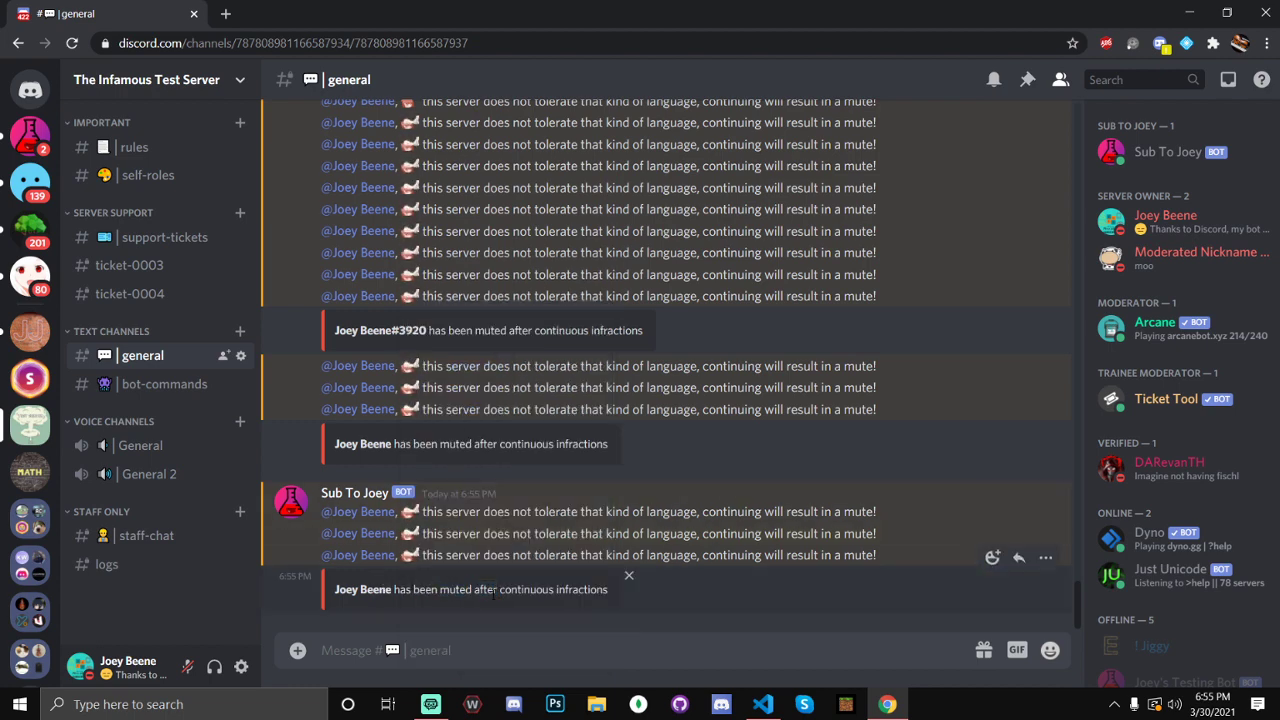
View the bot's DM thread showing the warning embeds and 2h mute notice
left_click(30, 135)
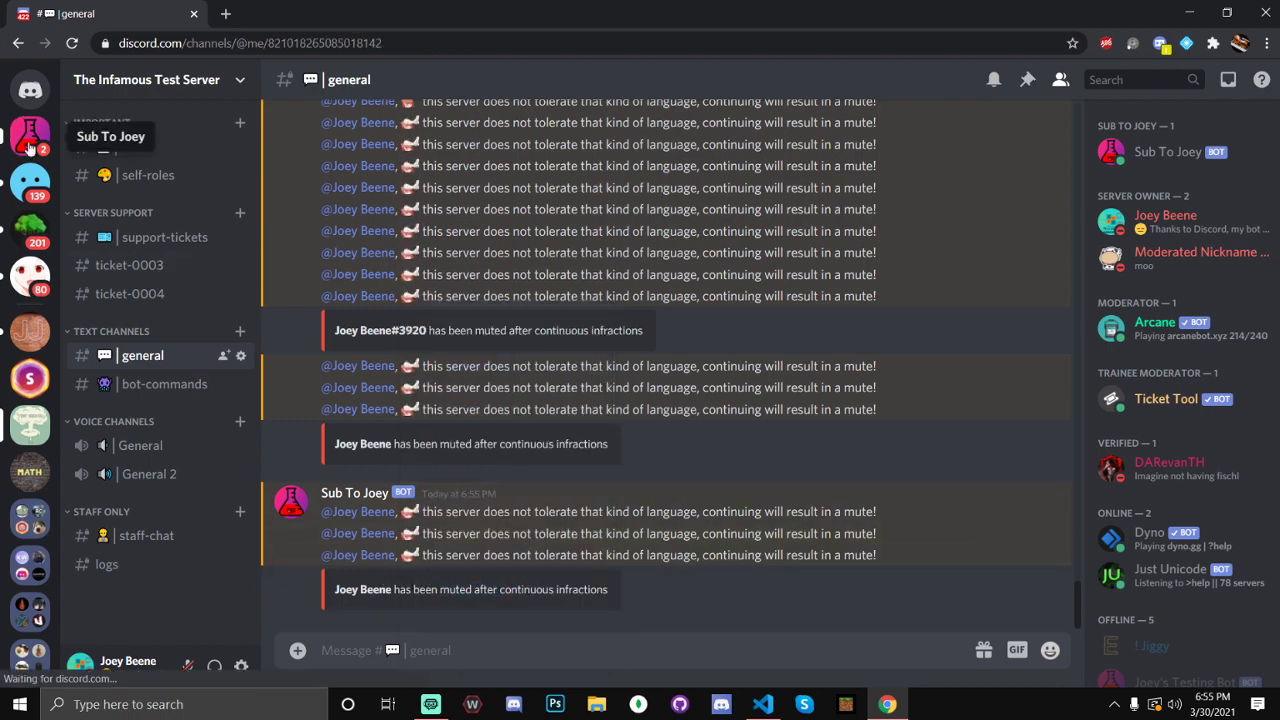
left_click(30, 135)
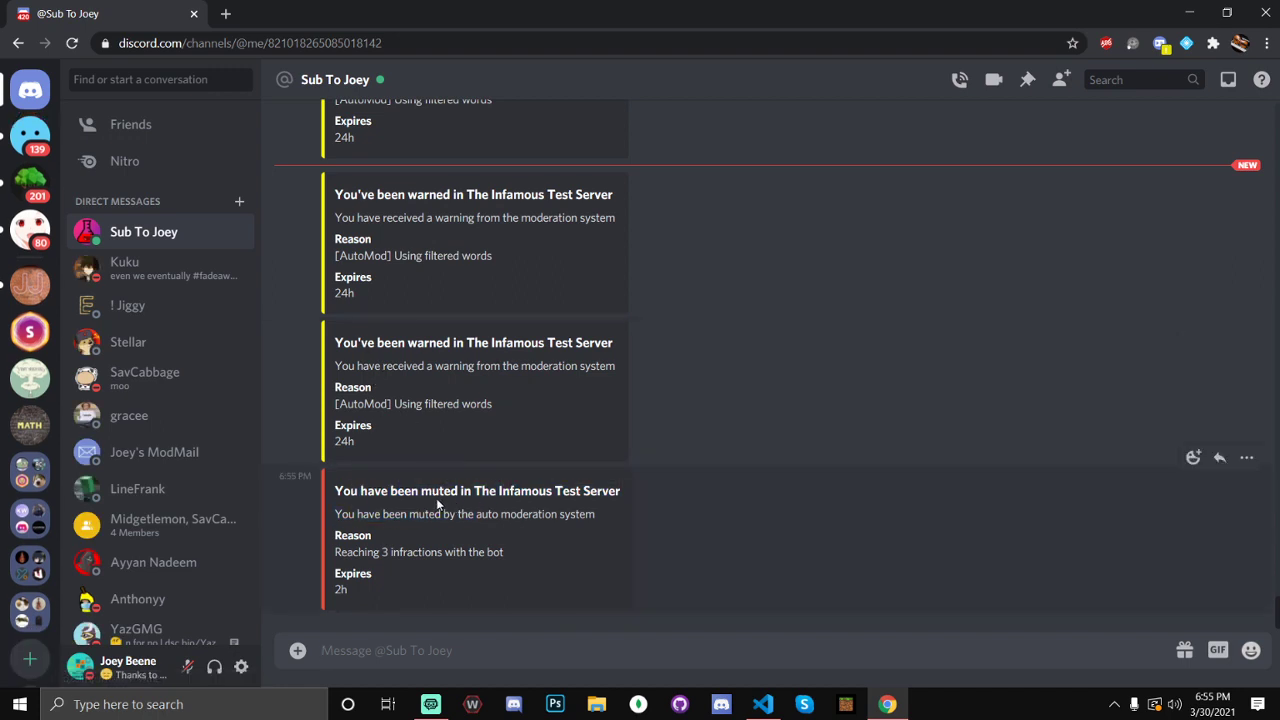
mouse_move(436, 449)
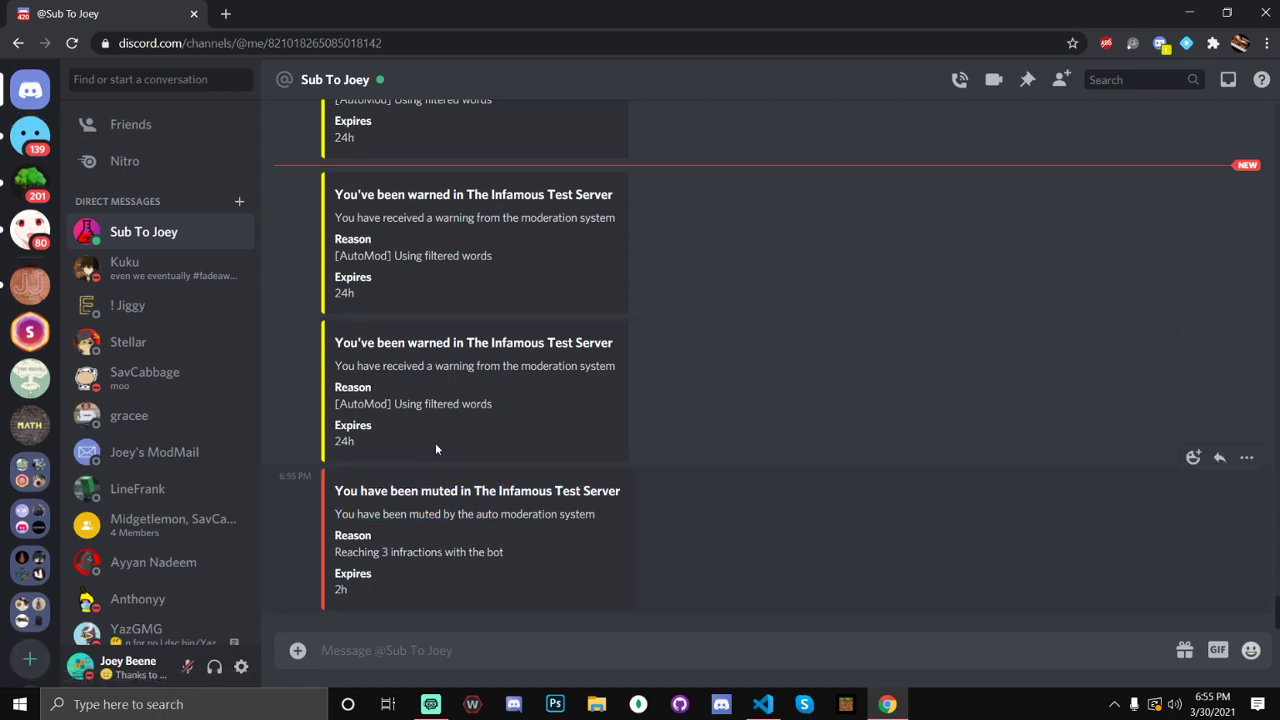